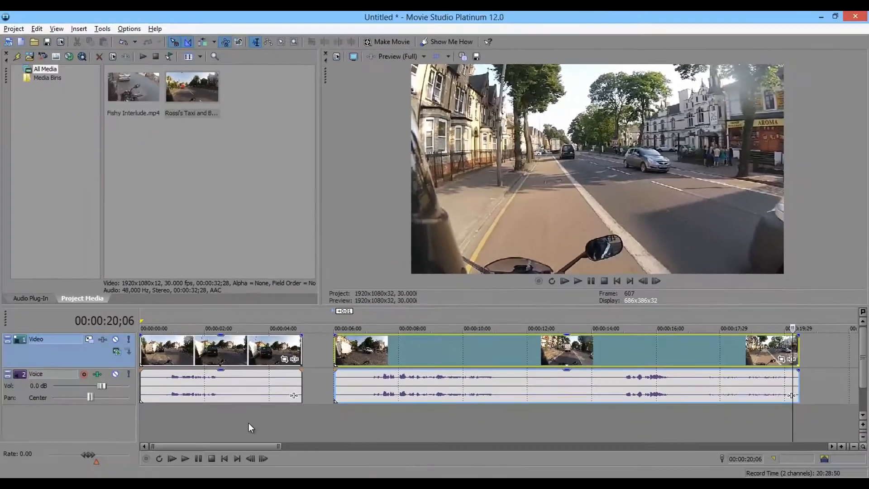
Step: Move the playhead to about 00:00:03;10 where the black van's plate is visible
left_click(247, 327)
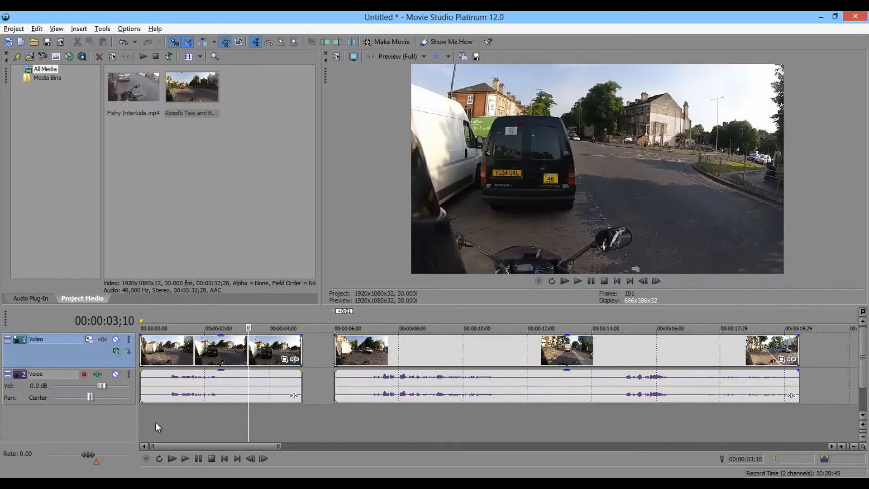
mouse_move(146, 419)
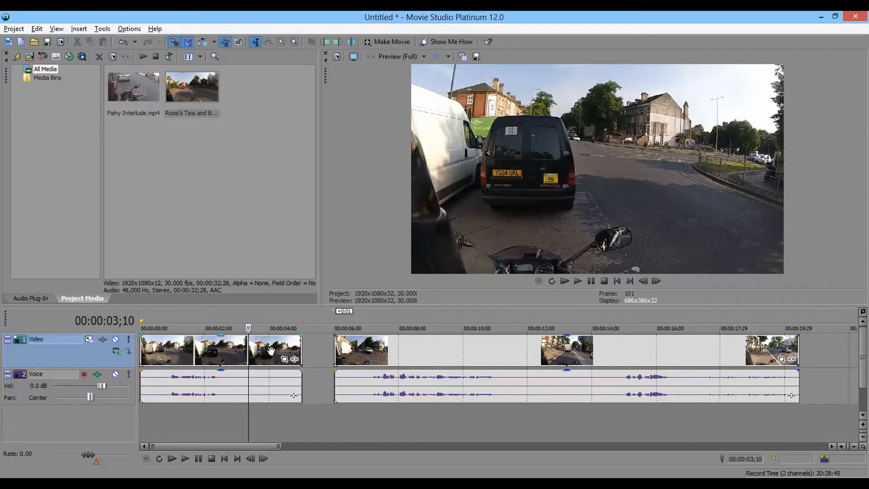
mouse_move(274, 357)
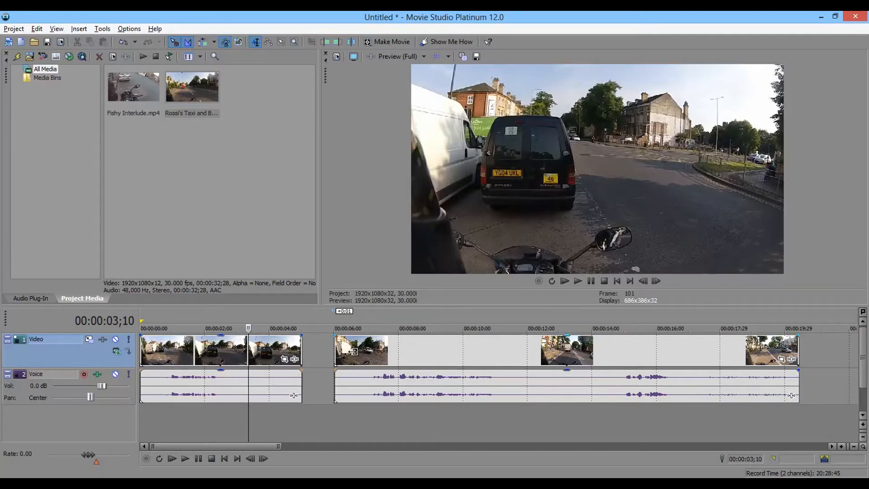
Step: Duplicate the video track and name the copies Main Video and Pixellated Video
right_click(50, 356)
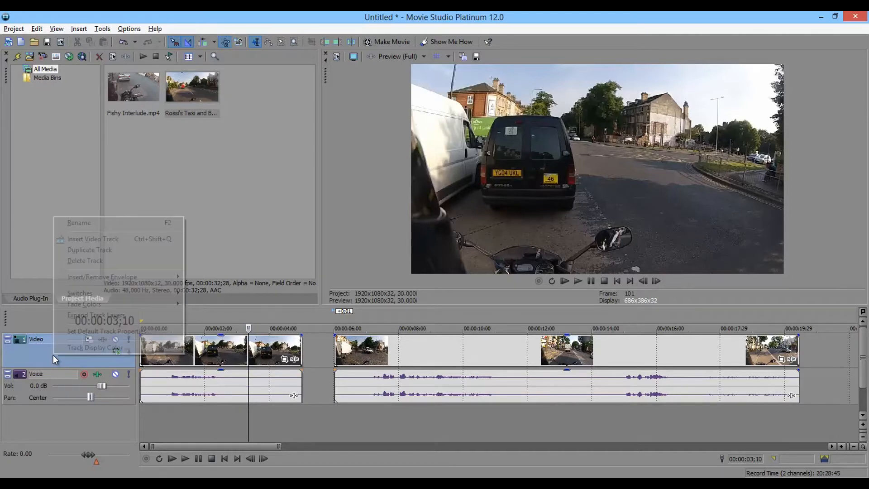
left_click(88, 249)
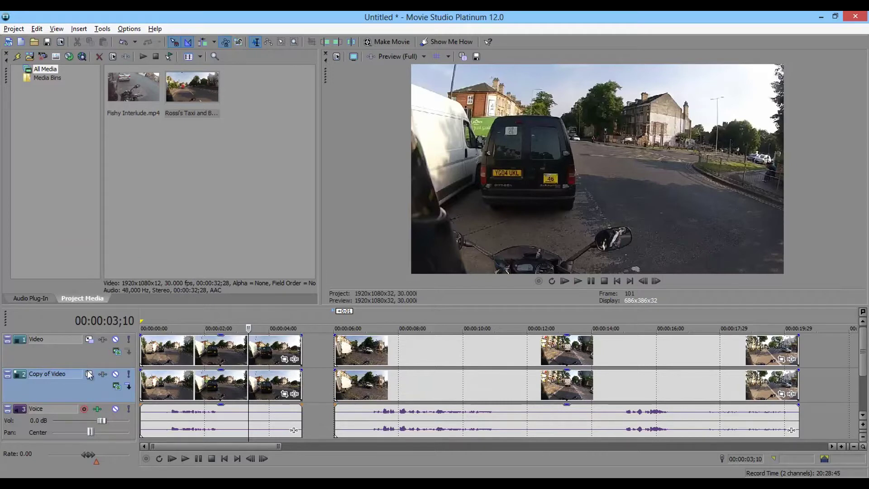
mouse_move(49, 386)
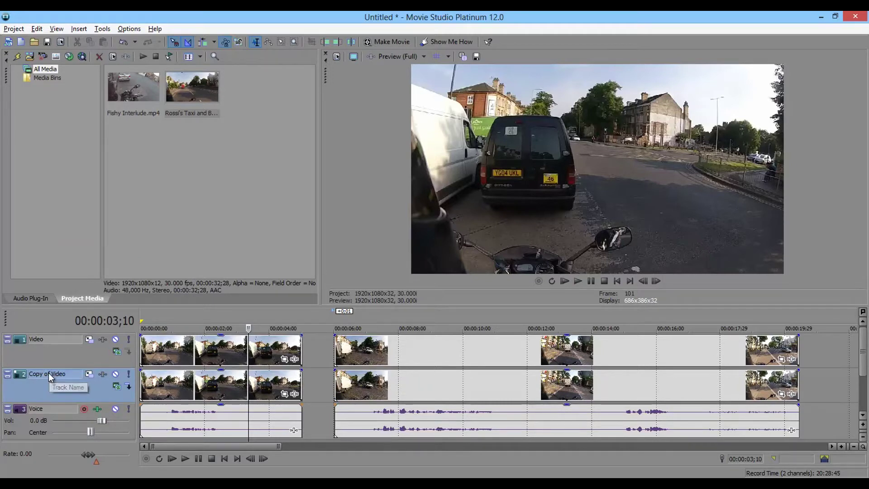
double_click(49, 374)
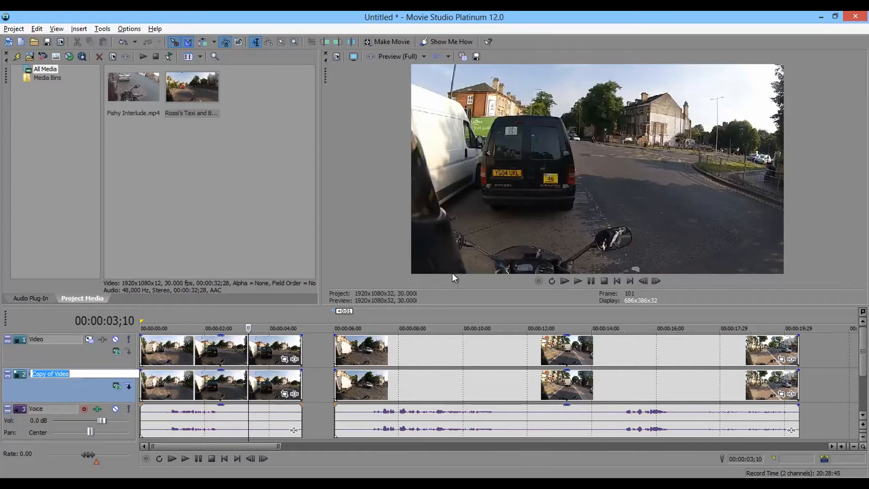
type("Main Video")
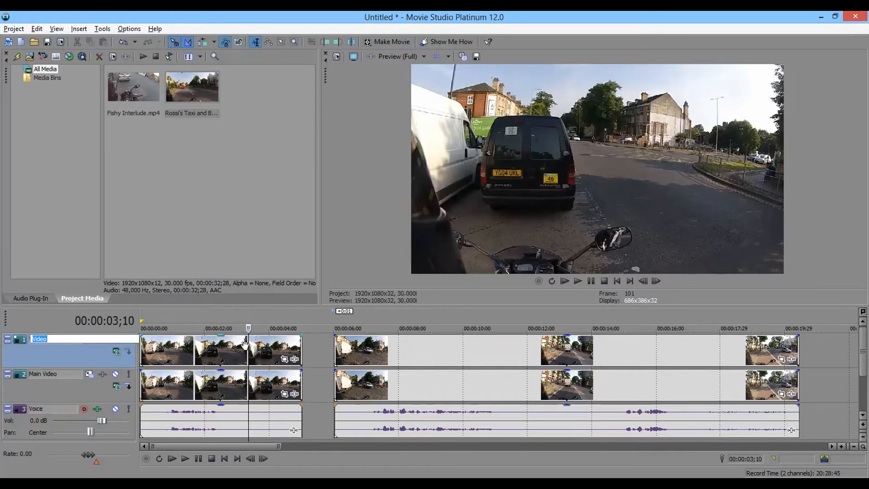
type("Pixea")
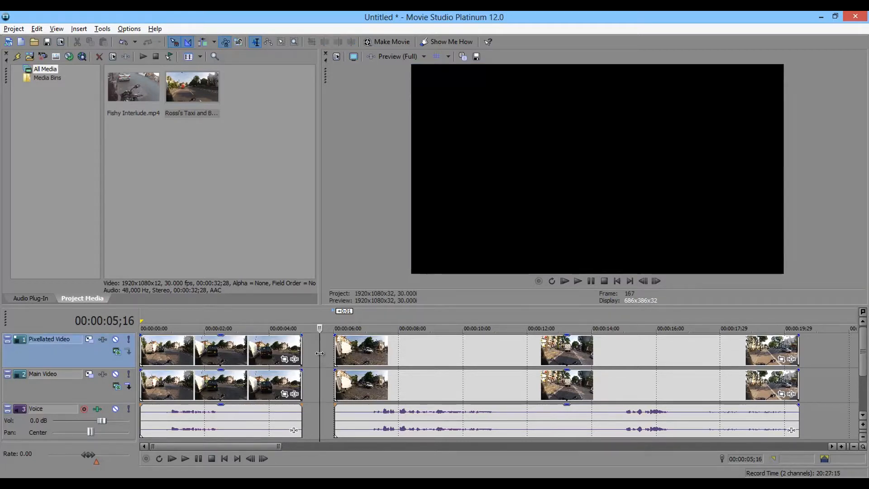
mouse_move(311, 368)
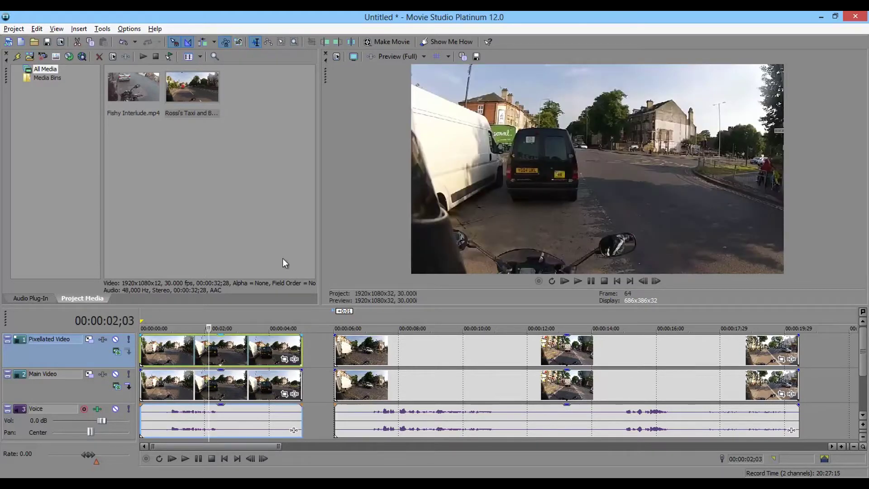
mouse_move(281, 315)
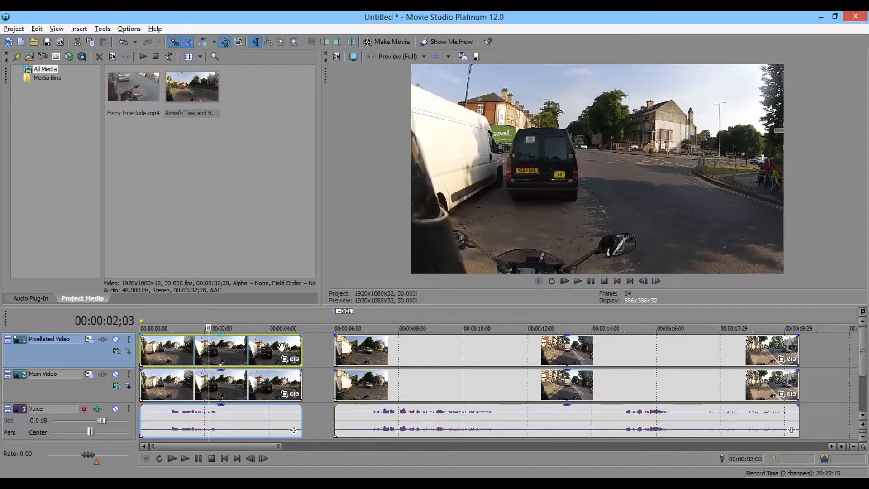
mouse_move(293, 361)
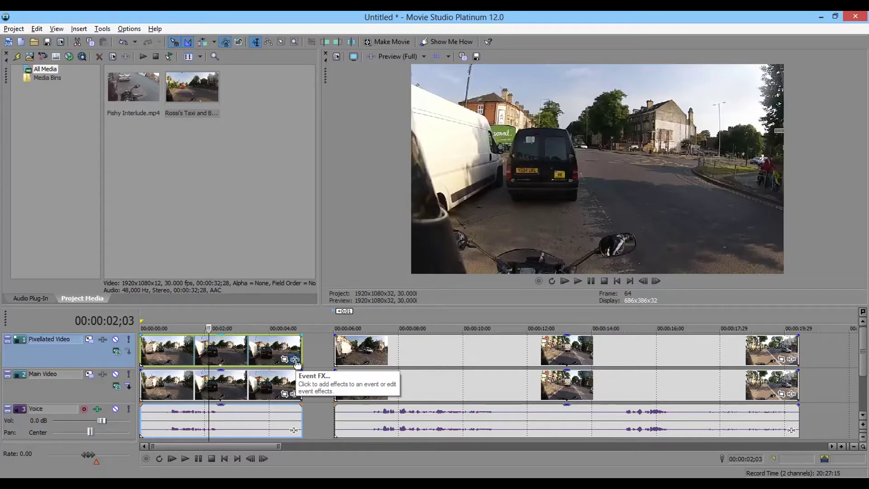
Step: Apply Sony Cookie Cutter from the Plug-In Chooser to the first Pixellated Video clip
left_click(294, 359)
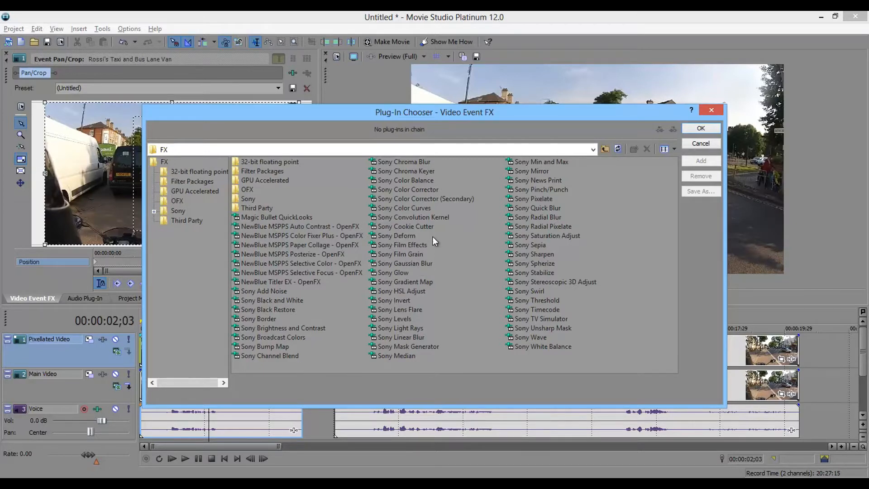
left_click(406, 226)
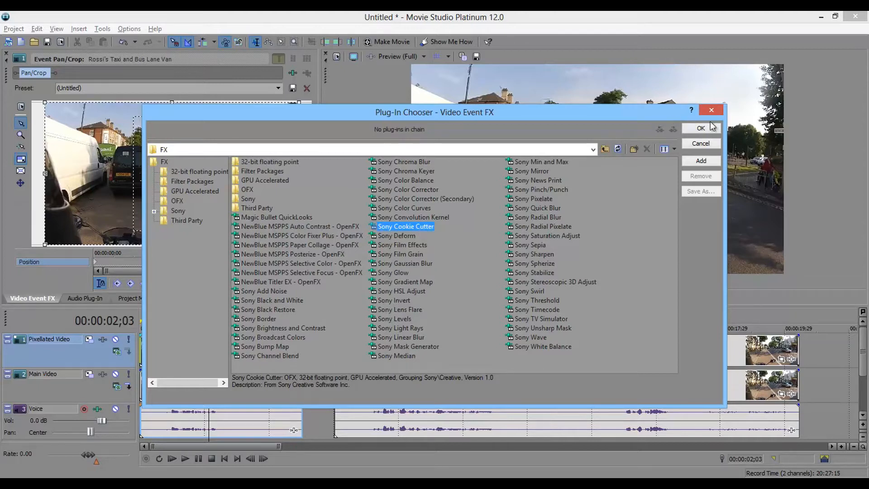
mouse_move(652, 173)
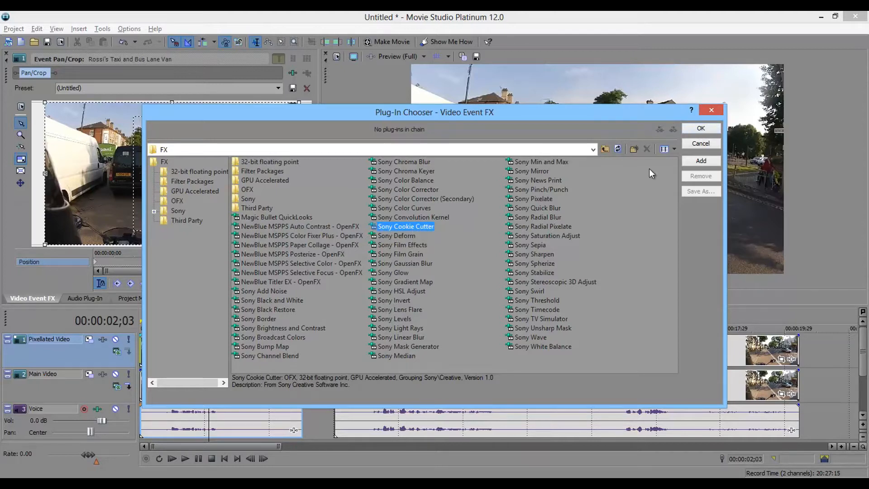
left_click(700, 161)
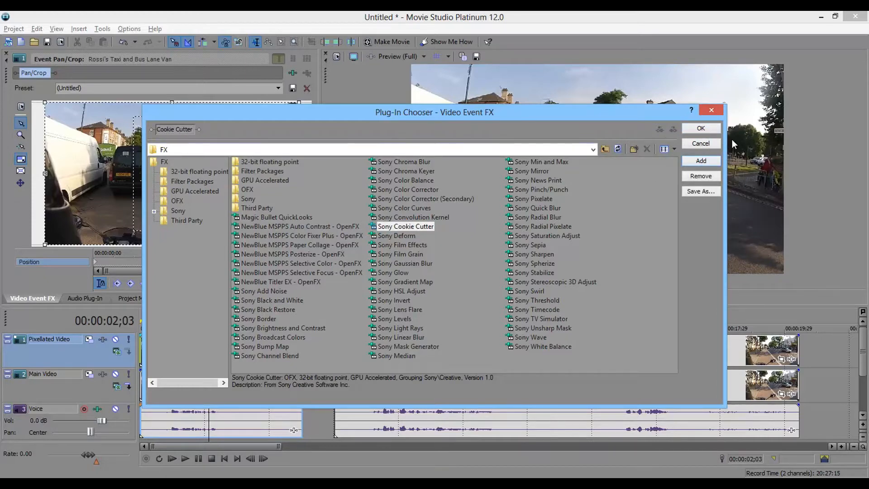
left_click(701, 128)
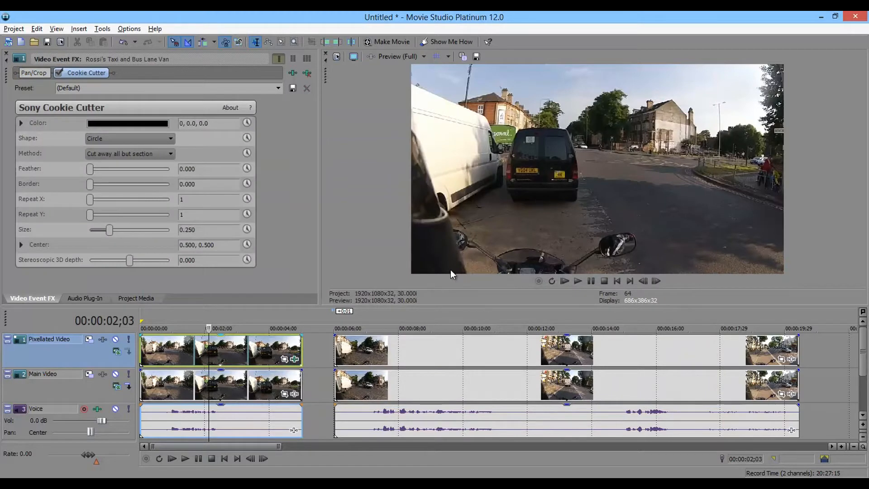
mouse_move(419, 240)
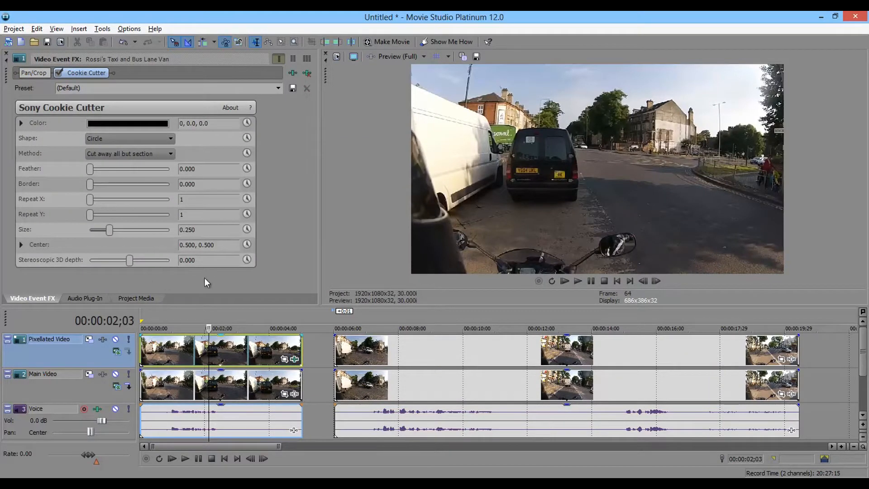
mouse_move(190, 348)
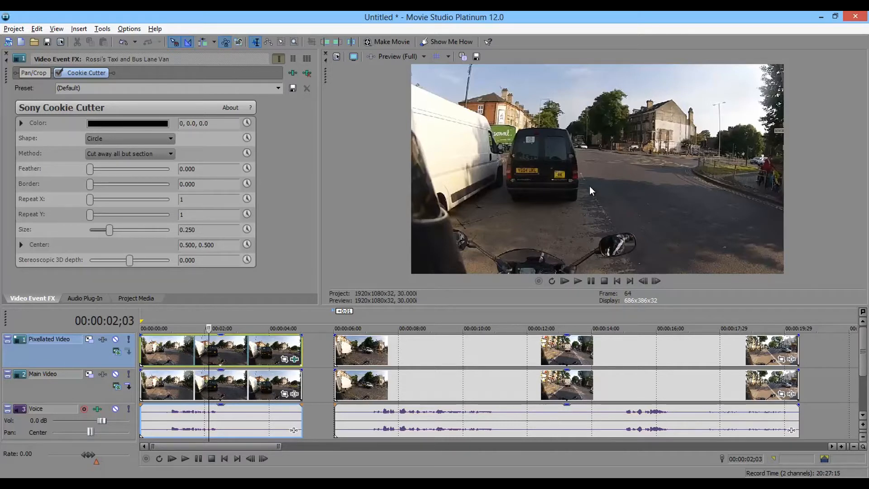
mouse_move(197, 387)
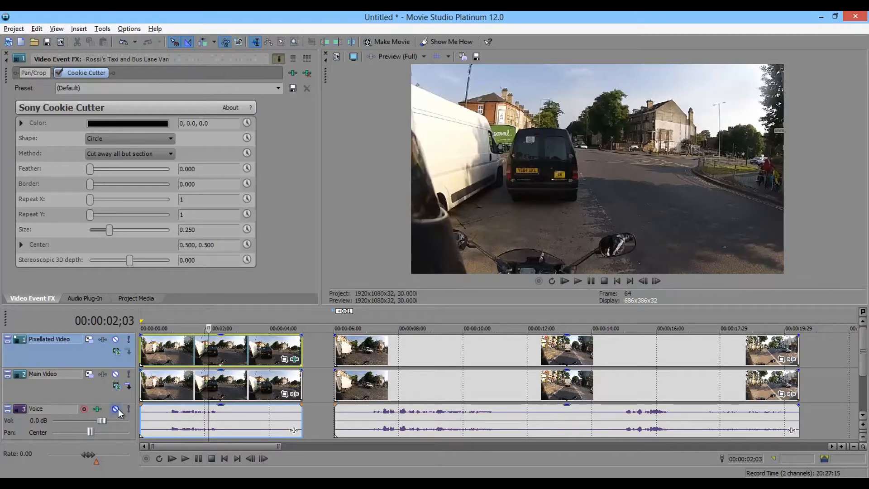
mouse_move(116, 375)
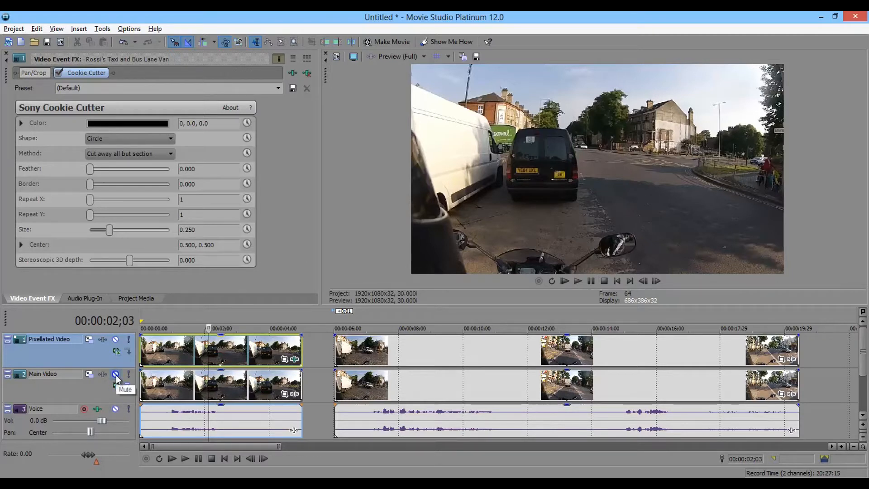
Step: Mute the Main Video track so only the circular Cookie Cutter cutout previews on black
left_click(116, 374)
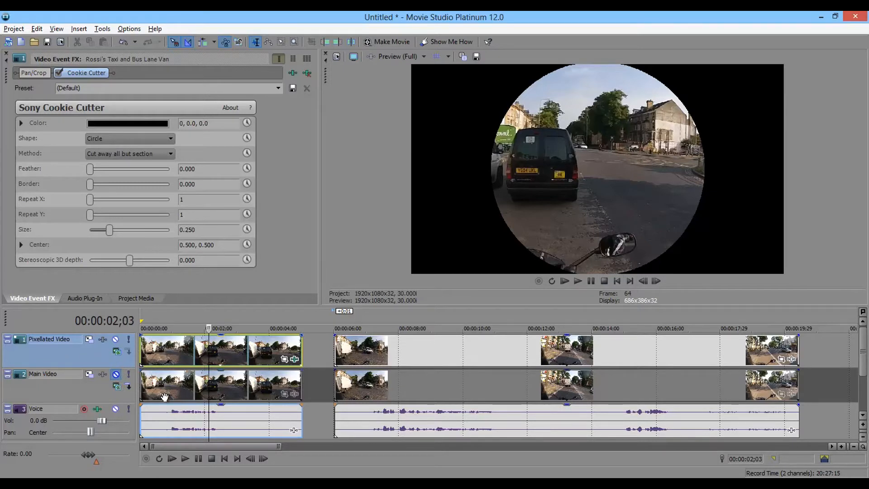
mouse_move(577, 82)
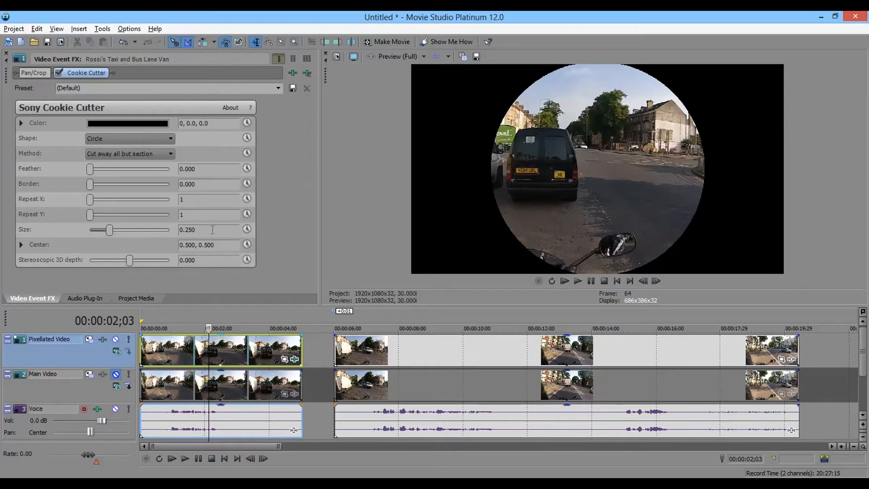
mouse_move(552, 182)
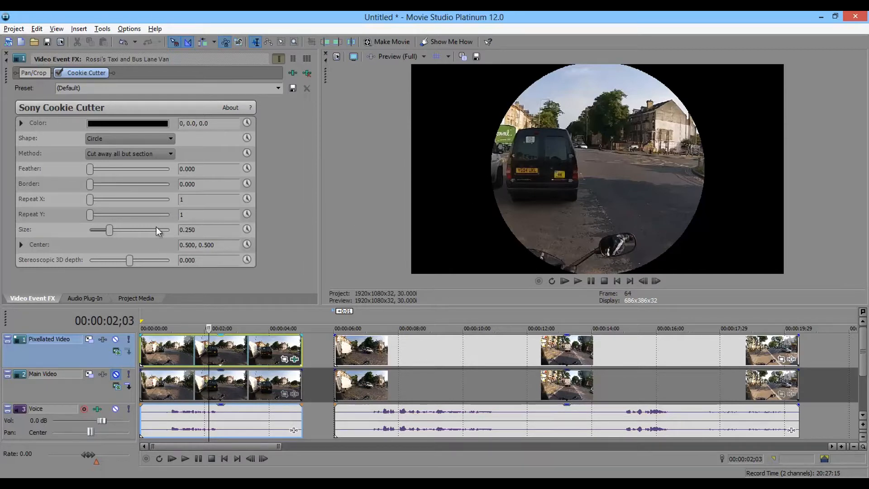
mouse_move(247, 169)
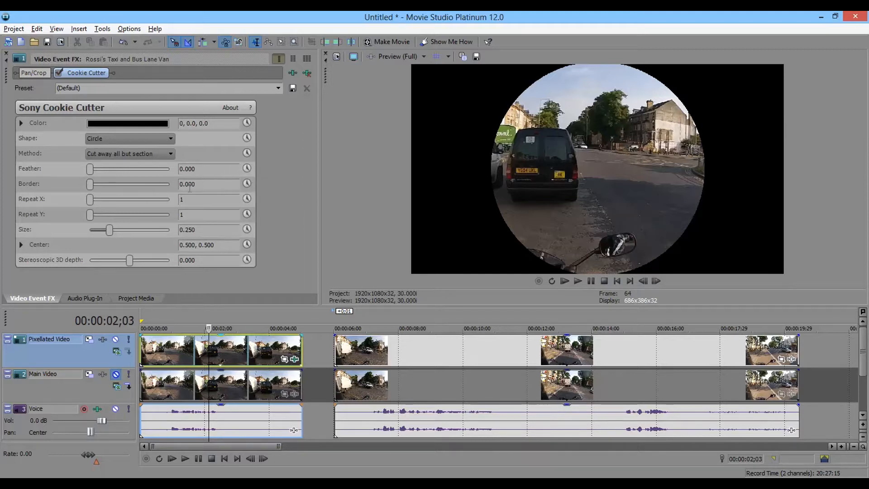
mouse_move(46, 170)
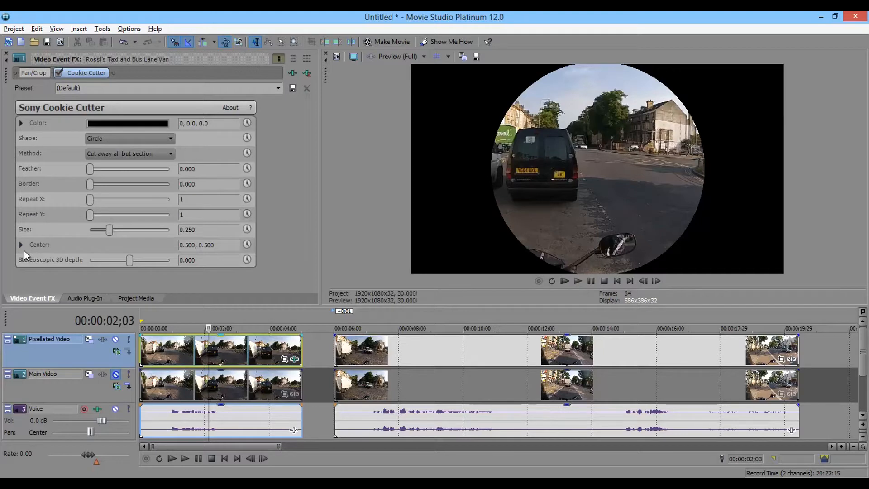
mouse_move(111, 234)
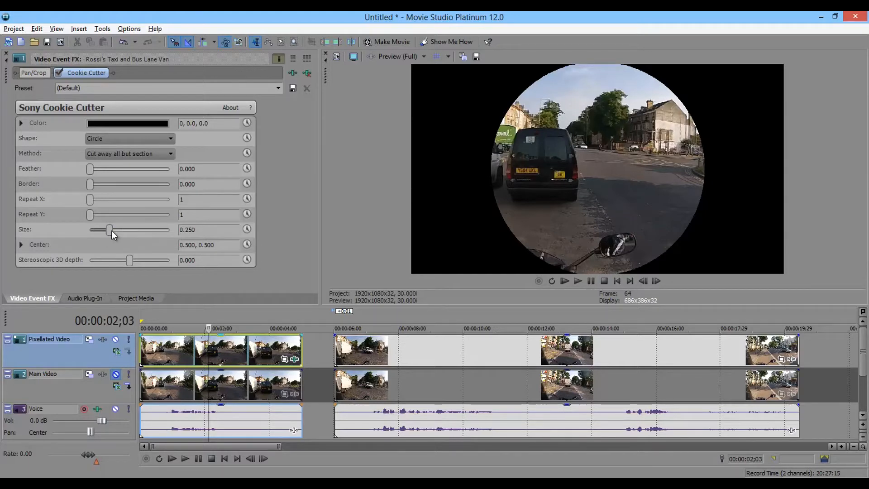
Step: Reduce the Cookie Cutter circle Size to about 0.061, a small spot
left_click_drag(110, 229, 110, 229)
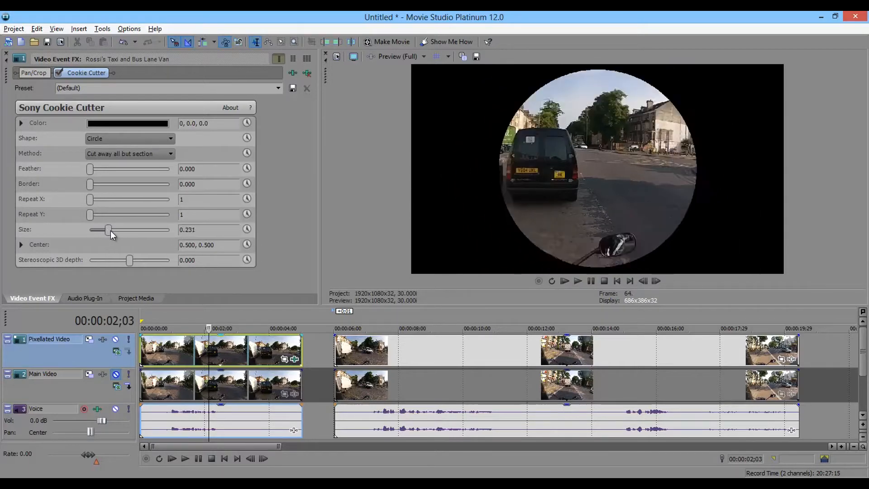
left_click_drag(106, 229, 94, 229)
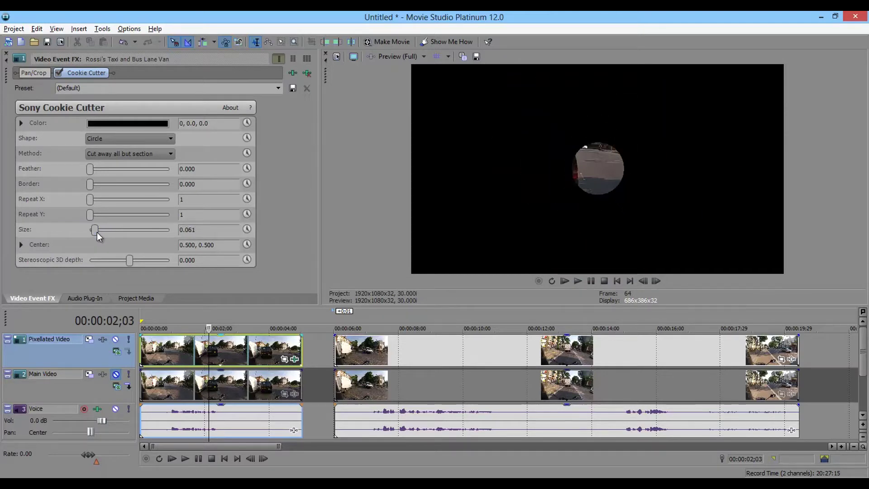
left_click_drag(94, 228, 99, 228)
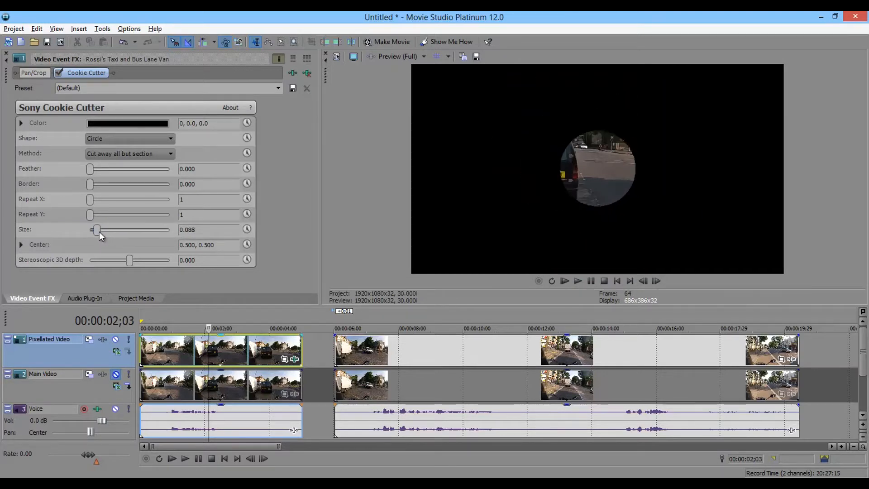
left_click_drag(97, 229, 95, 229)
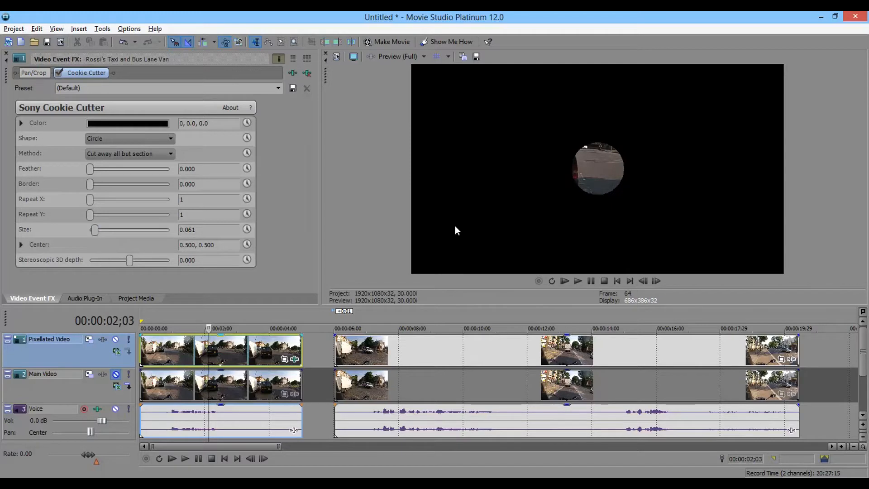
mouse_move(598, 181)
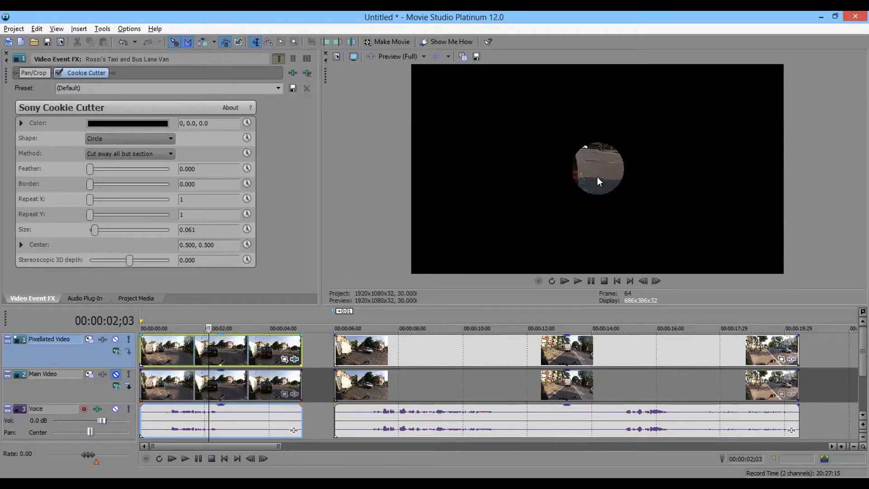
mouse_move(630, 219)
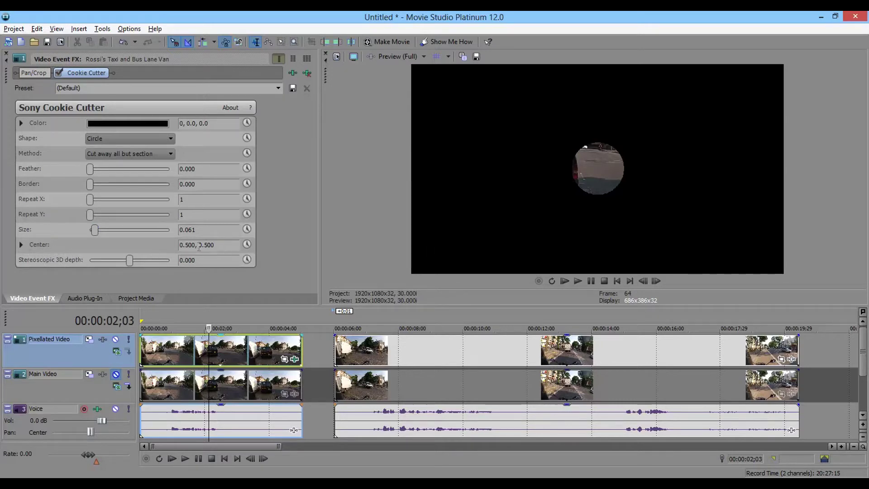
mouse_move(22, 244)
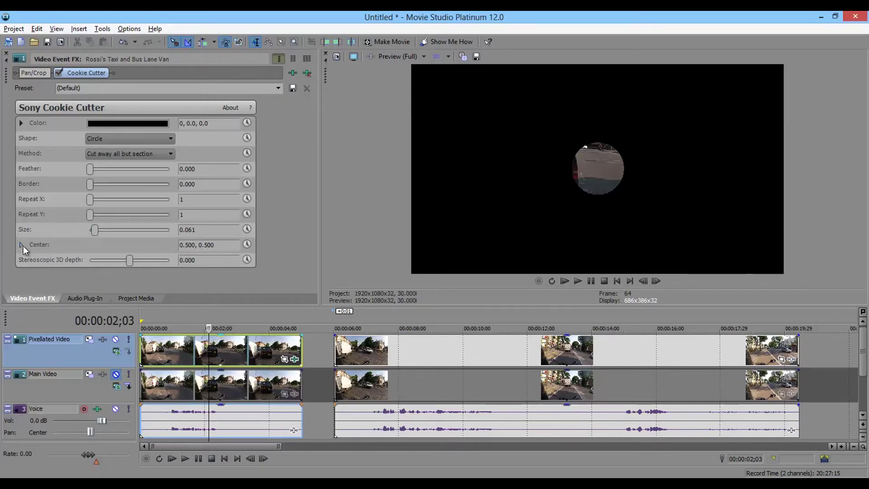
Step: Move the Cookie Cutter Center to about 0.402, 0.467 so the circle covers the number plate
left_click(21, 244)
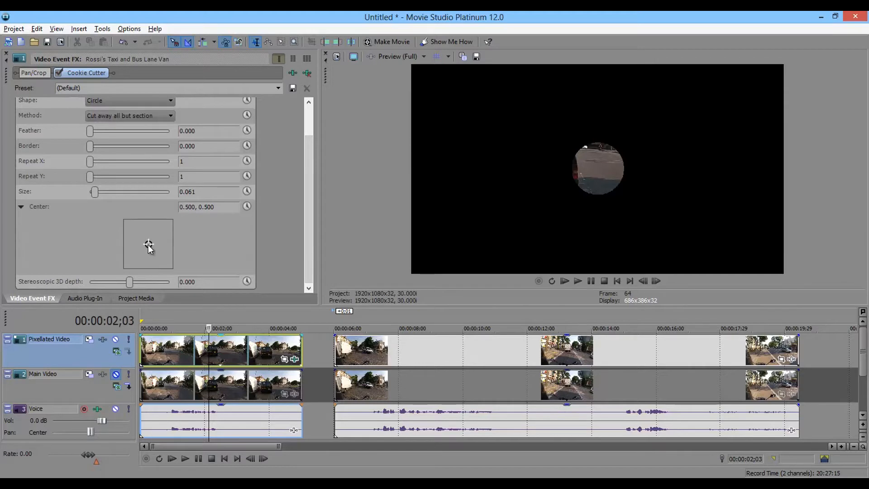
left_click_drag(148, 244, 143, 243)
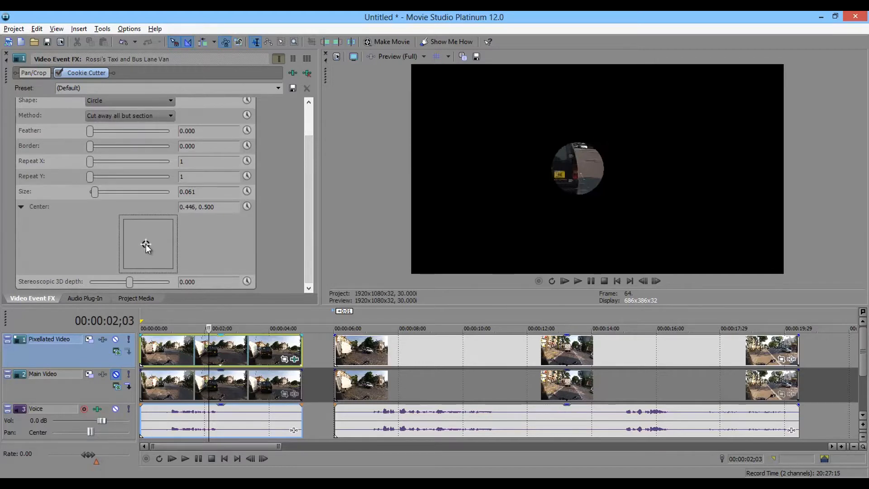
left_click_drag(146, 243, 148, 250)
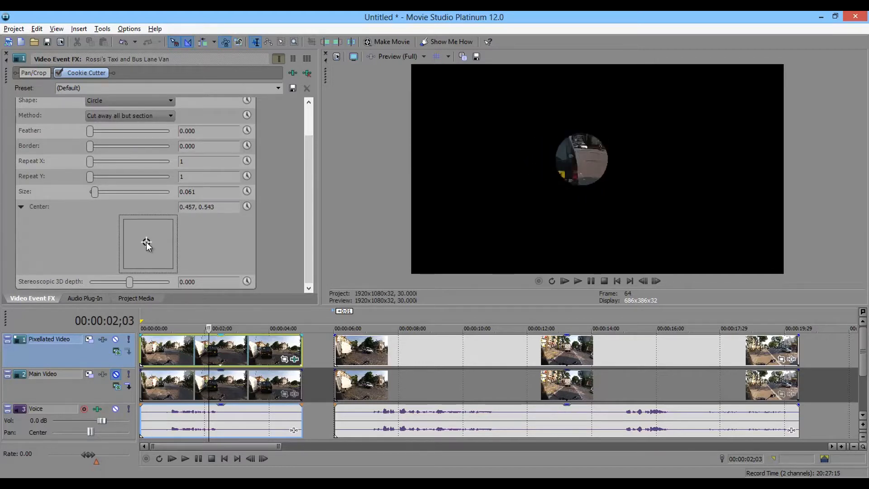
left_click_drag(146, 243, 144, 250)
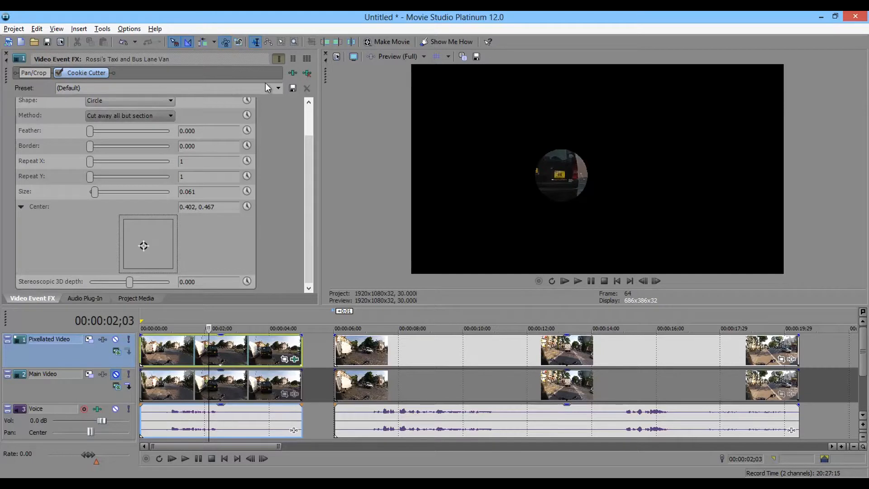
mouse_move(292, 73)
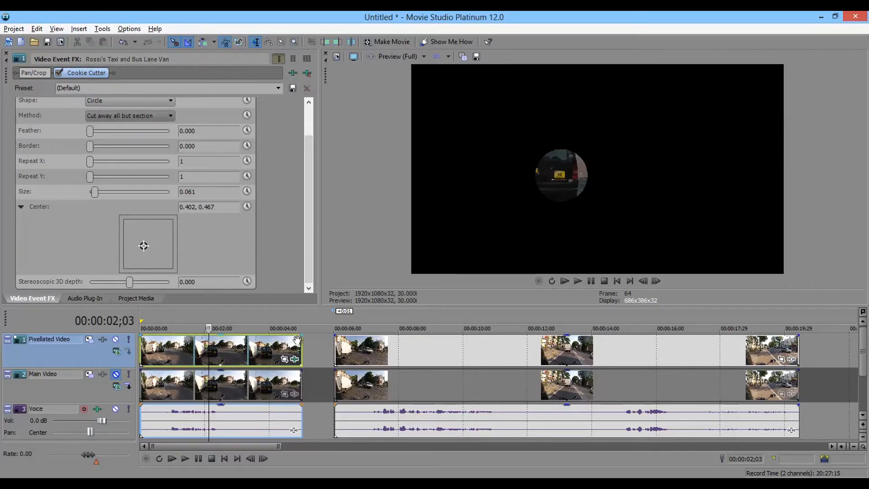
mouse_move(292, 73)
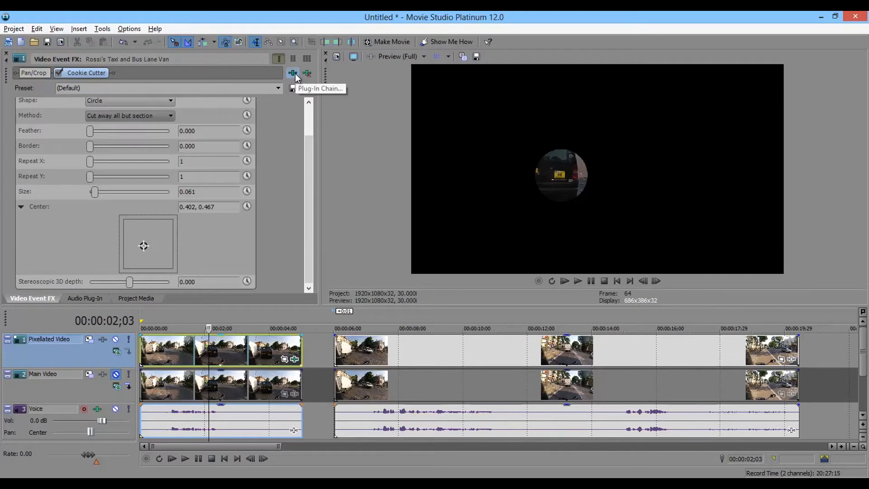
Step: Chain Sony Pixelate after Cookie Cutter on the first Pixellated Video clip
left_click(292, 72)
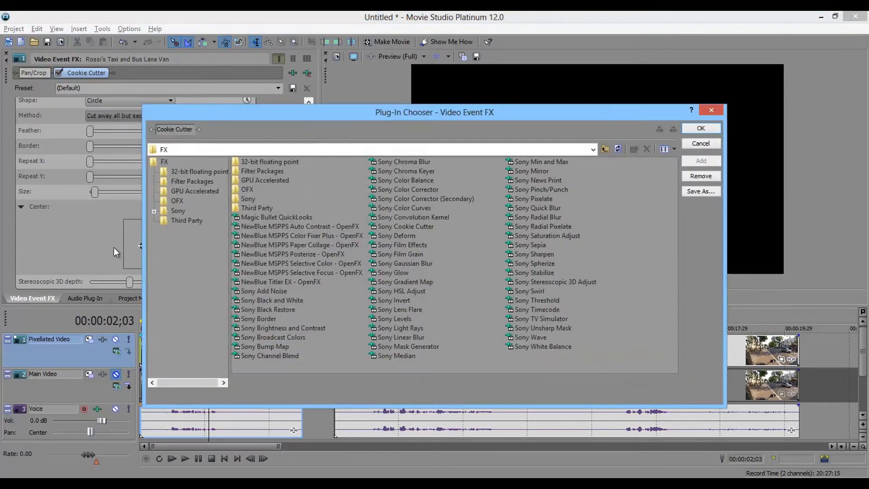
mouse_move(116, 77)
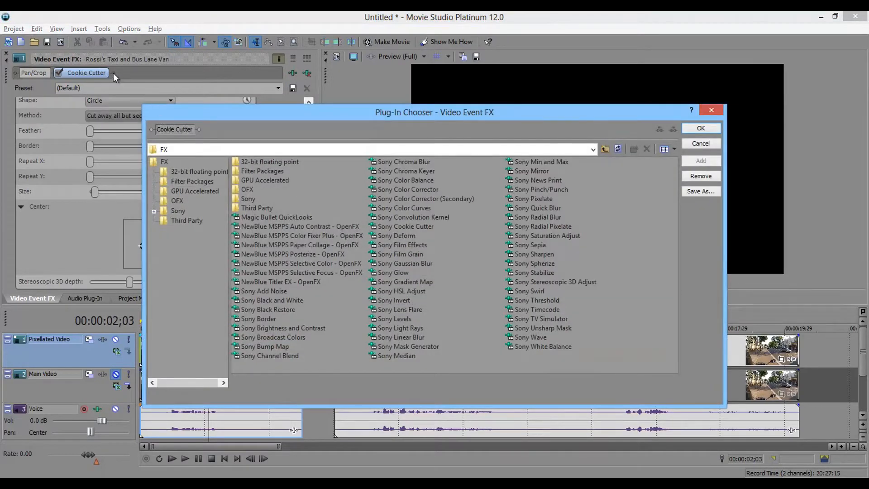
mouse_move(259, 208)
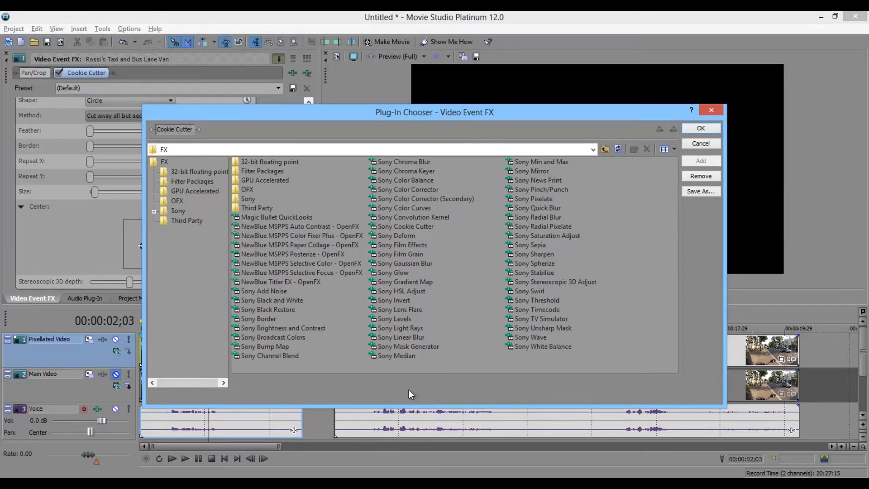
mouse_move(458, 377)
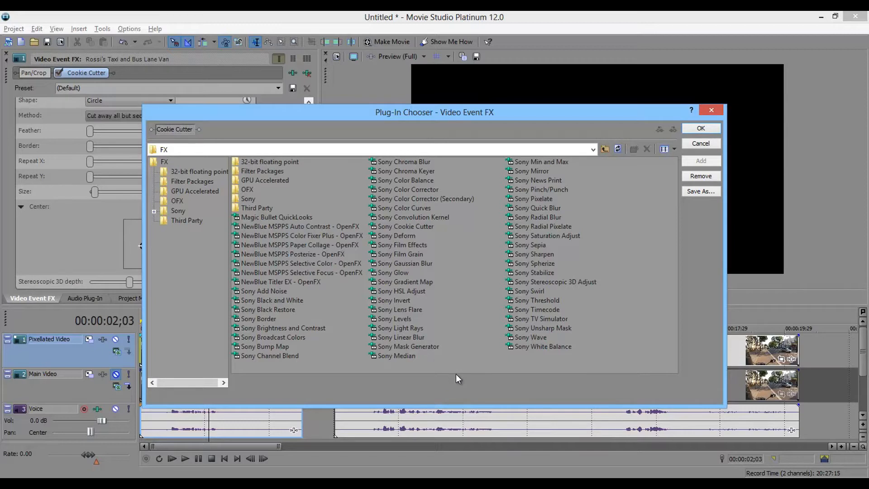
mouse_move(588, 346)
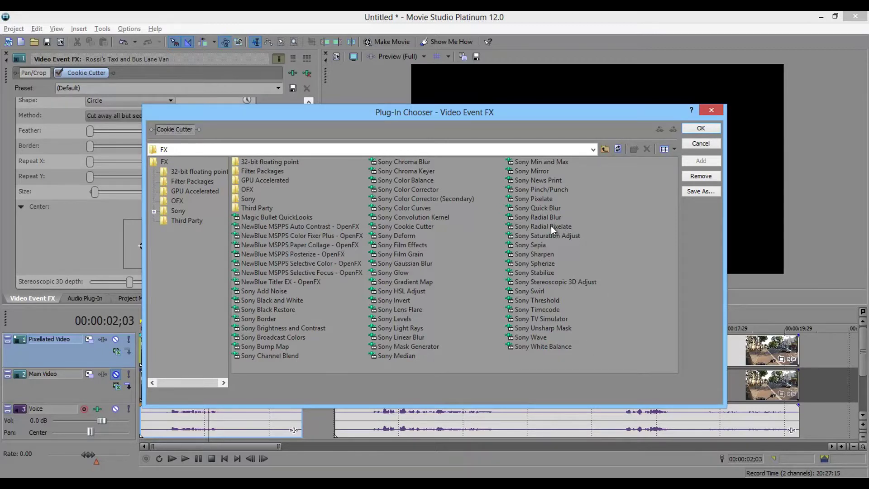
mouse_move(543, 201)
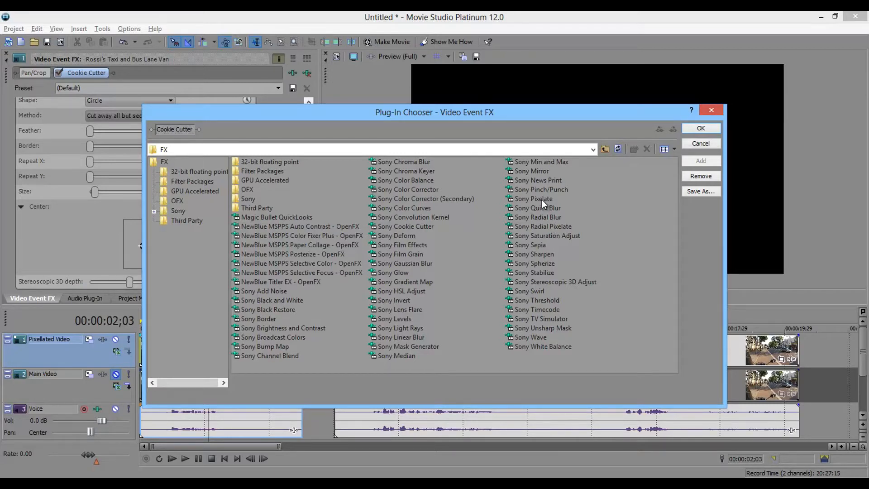
left_click(533, 198)
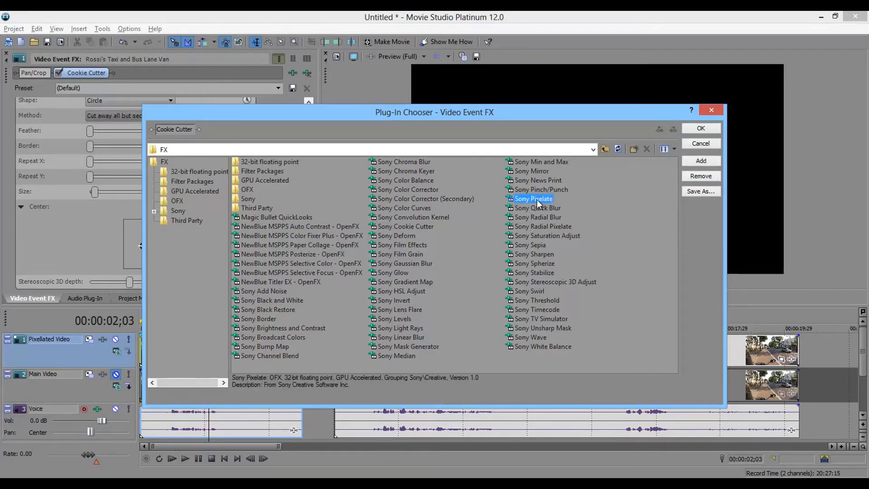
left_click(701, 129)
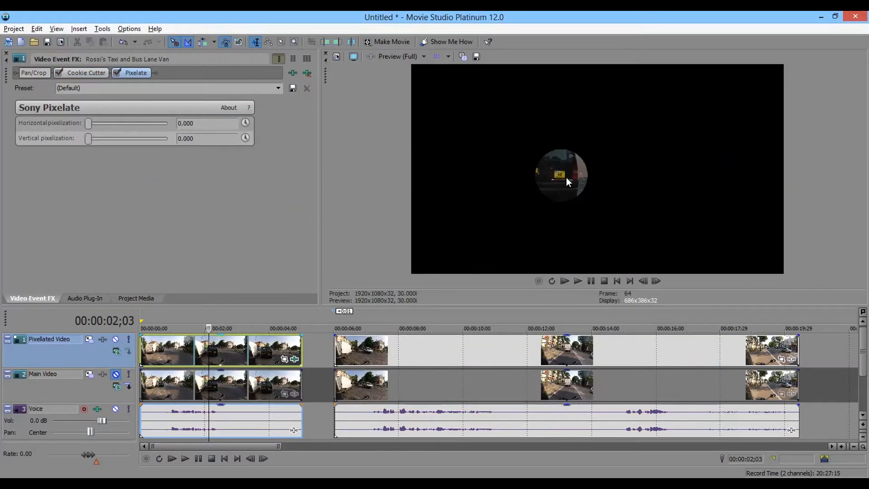
mouse_move(572, 204)
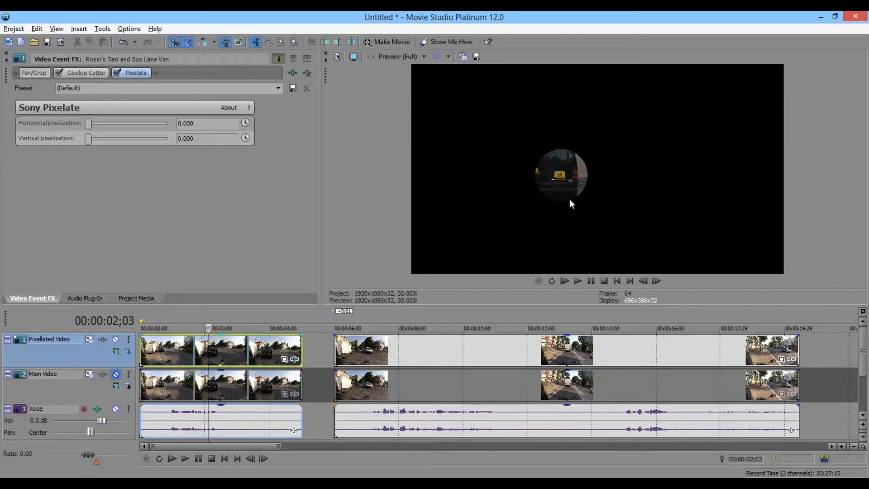
mouse_move(555, 163)
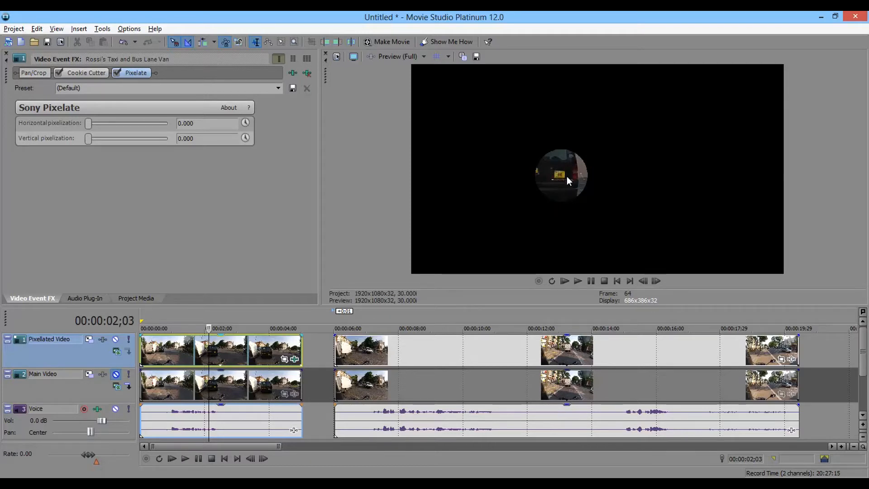
mouse_move(560, 172)
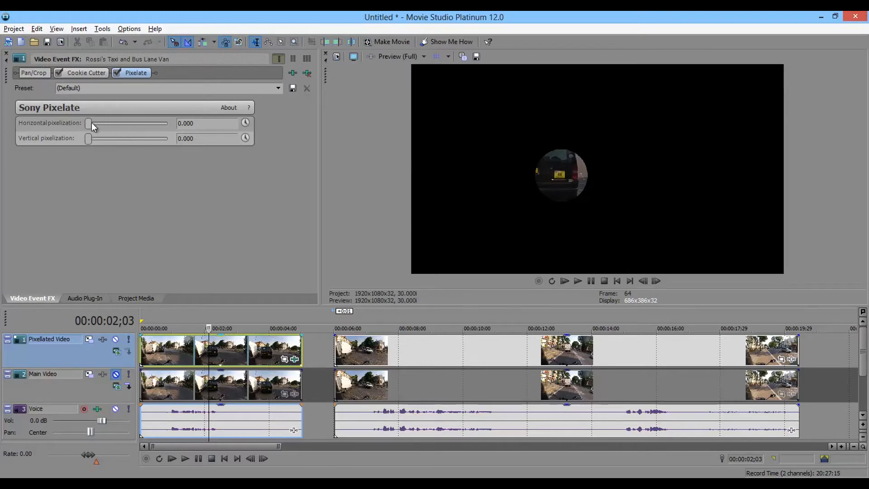
mouse_move(89, 129)
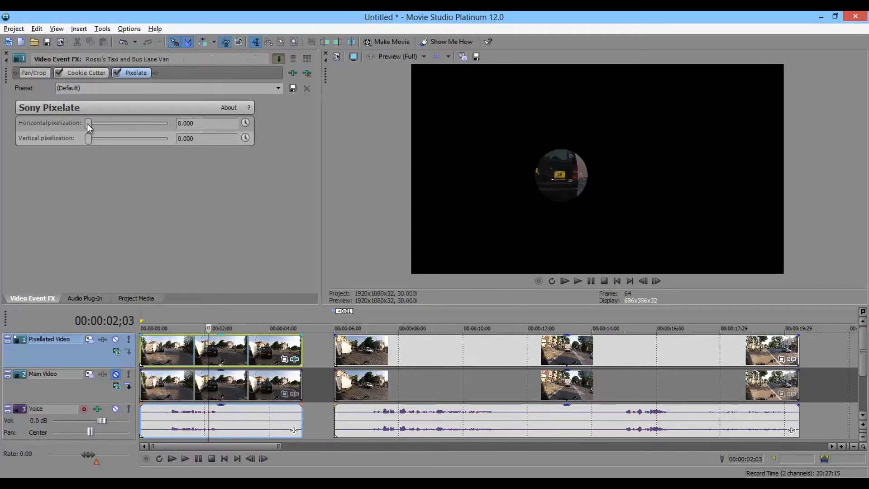
Step: Raise Pixelate to about 0.884 horizontal and 0.871 vertical pixelization
left_click_drag(88, 123, 160, 123)
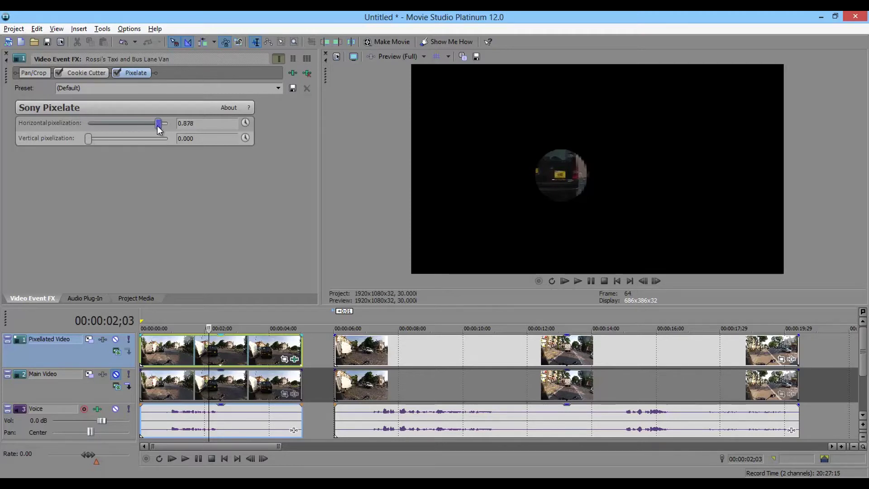
left_click_drag(90, 137, 161, 138)
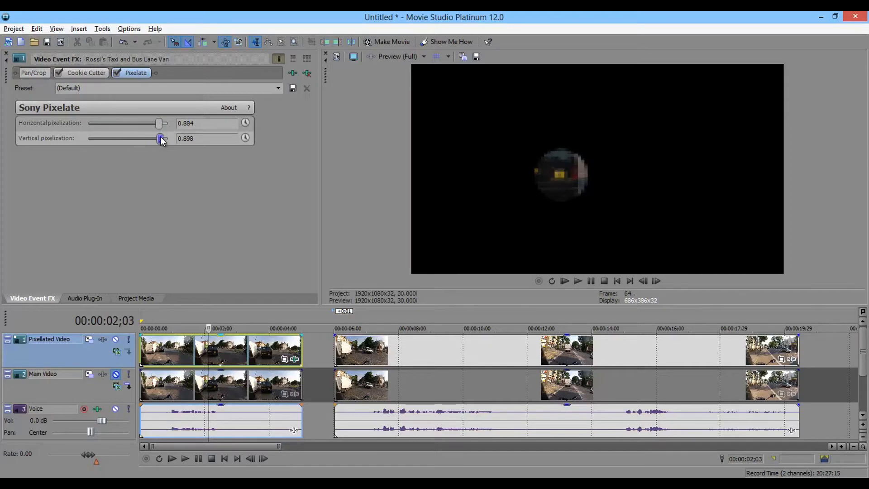
left_click_drag(160, 138, 157, 138)
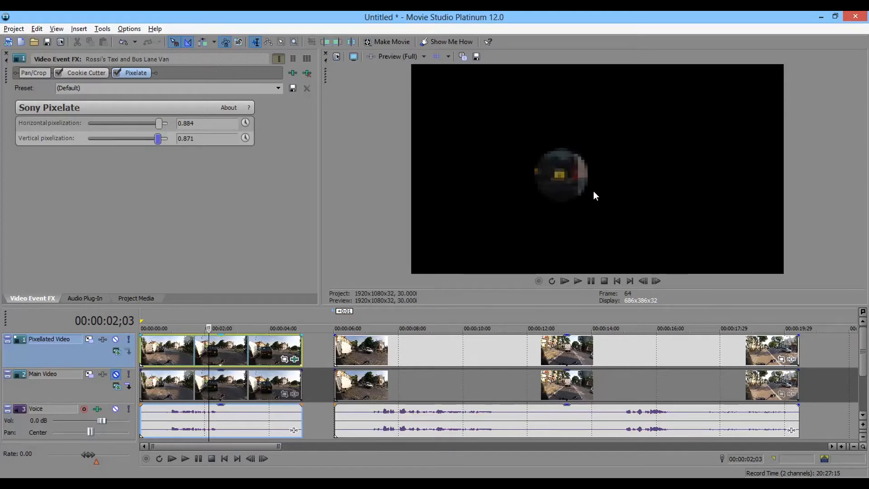
mouse_move(588, 274)
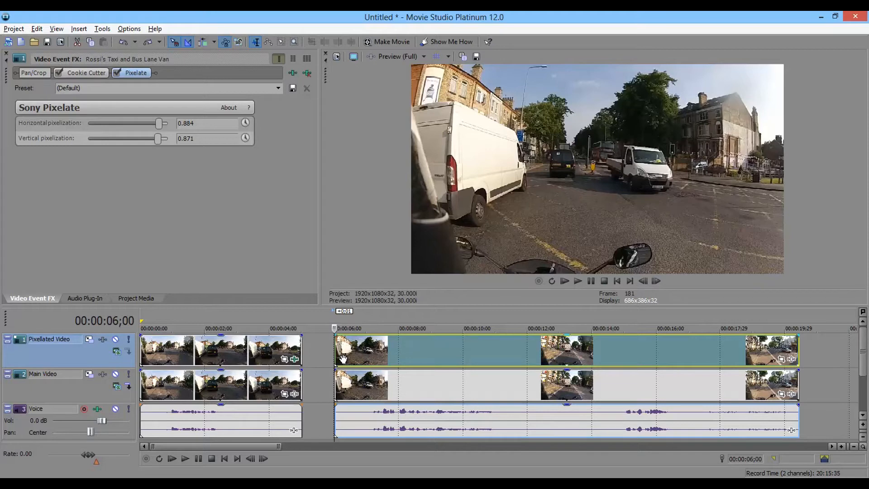
mouse_move(457, 290)
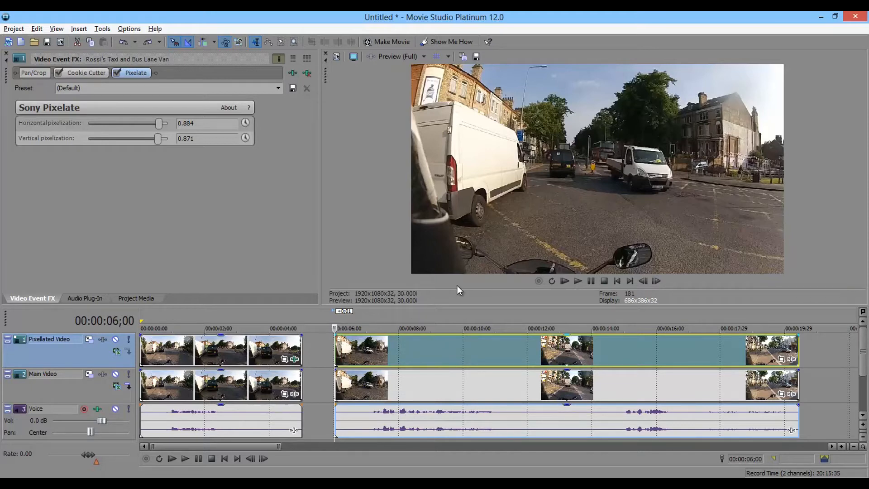
mouse_move(434, 185)
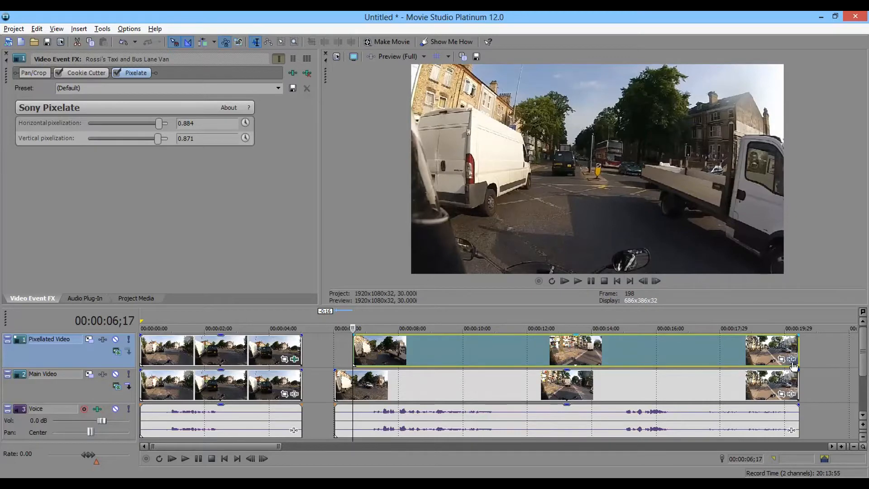
mouse_move(791, 360)
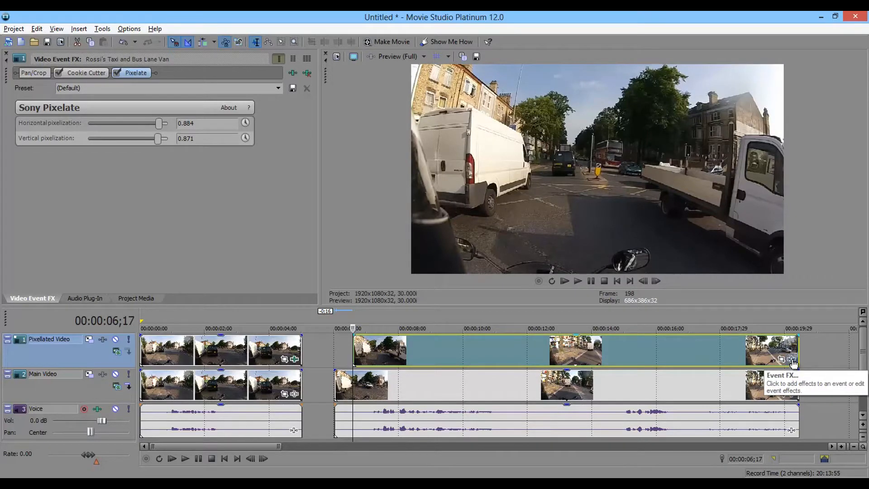
Step: Chain Sony Cookie Cutter and Sony Pixelate onto the second Pixellated Video clip
left_click(790, 358)
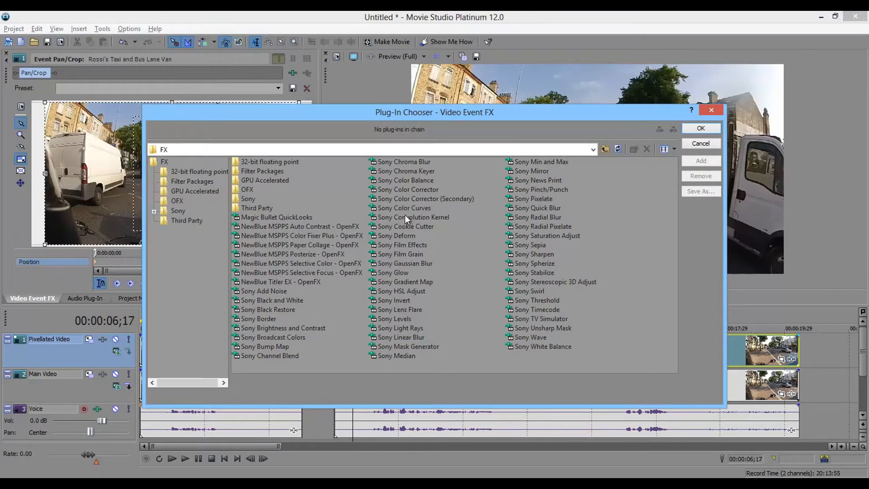
left_click(405, 226)
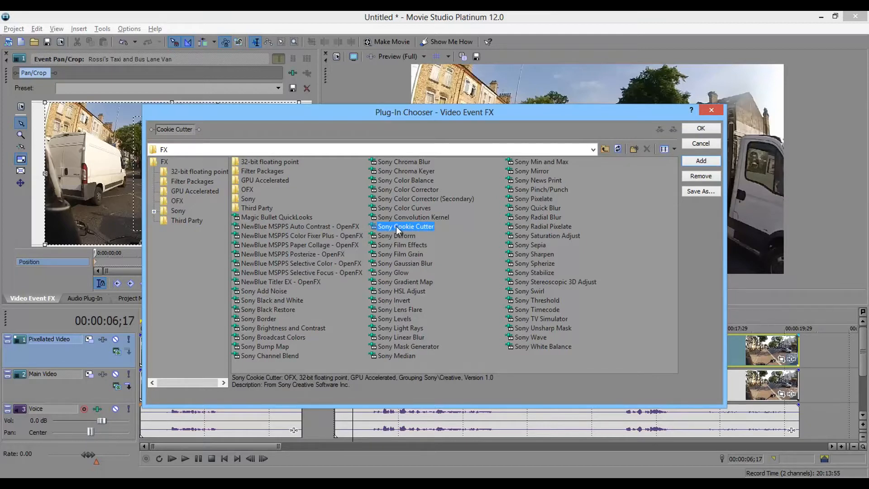
mouse_move(750, 177)
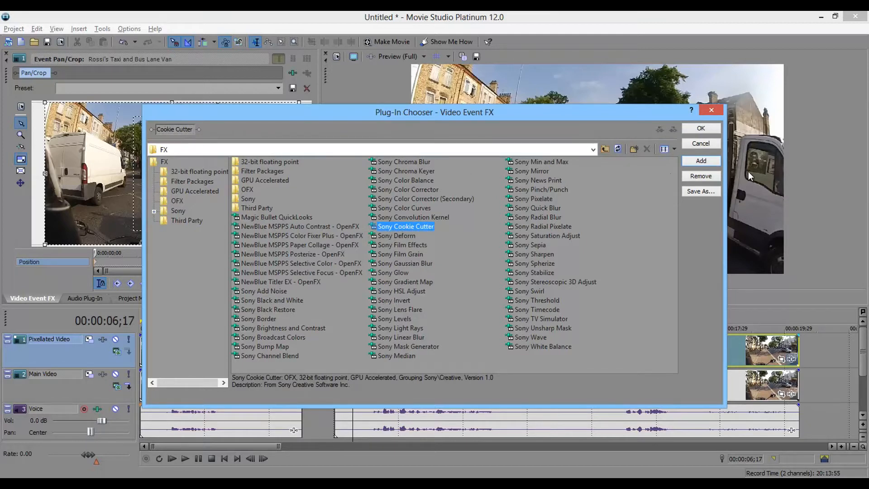
mouse_move(545, 203)
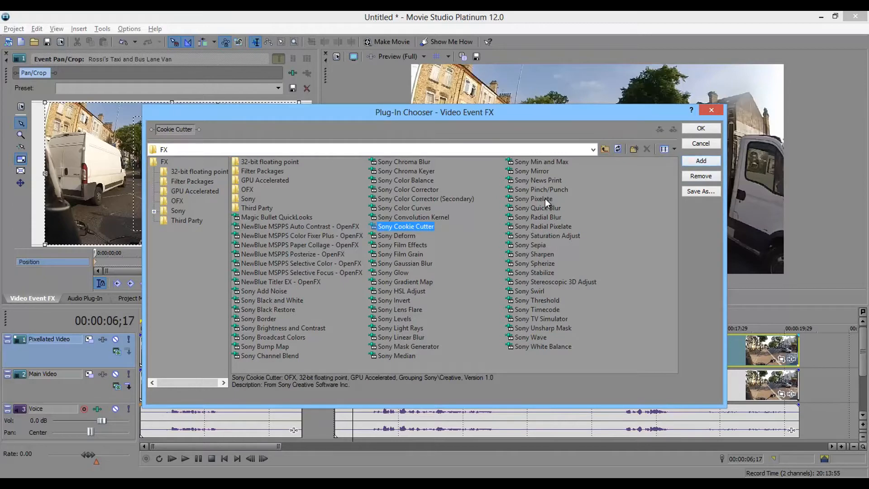
double_click(533, 199)
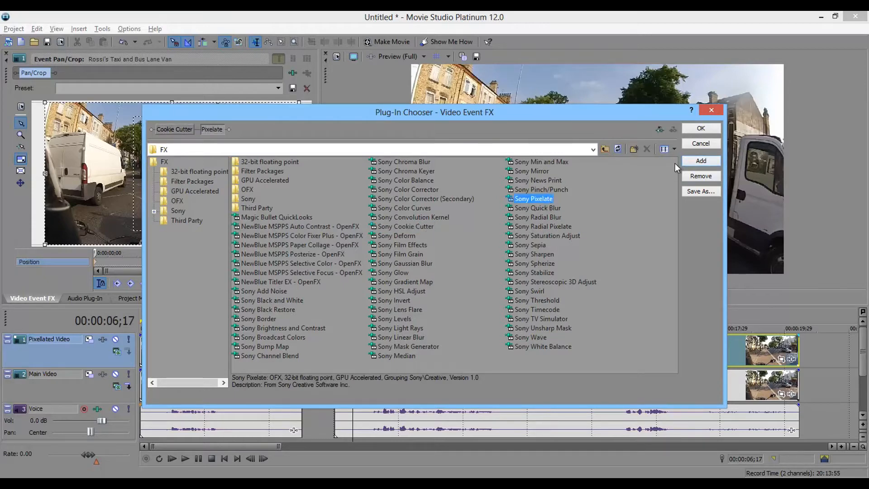
left_click(700, 129)
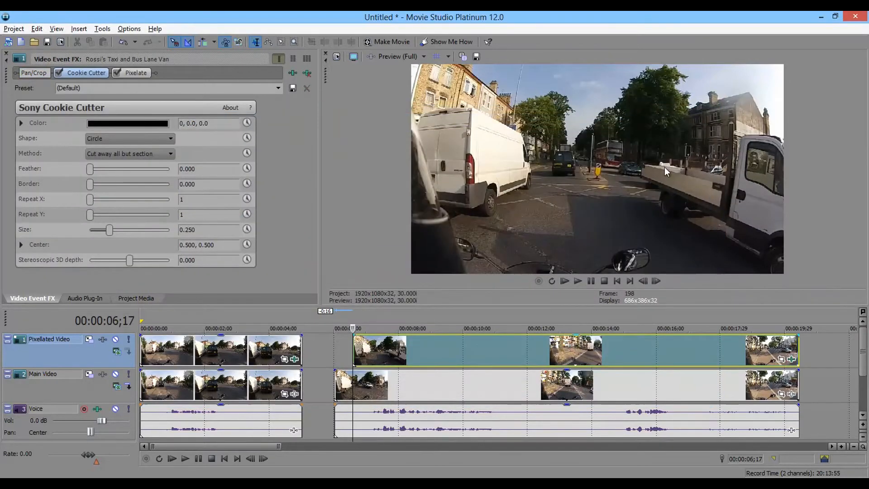
mouse_move(389, 176)
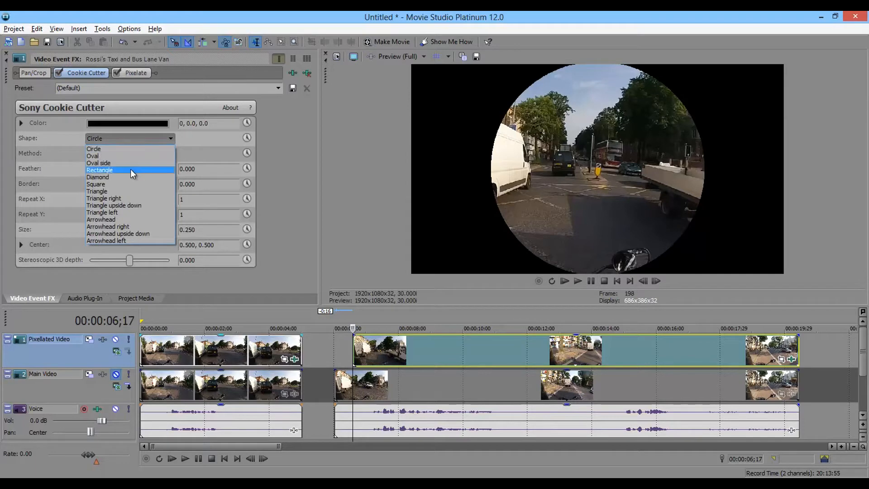
Step: Set Shape to Rectangle, Size about 0.116, and Center near 0.098, 0.467 over the white van
left_click(99, 170)
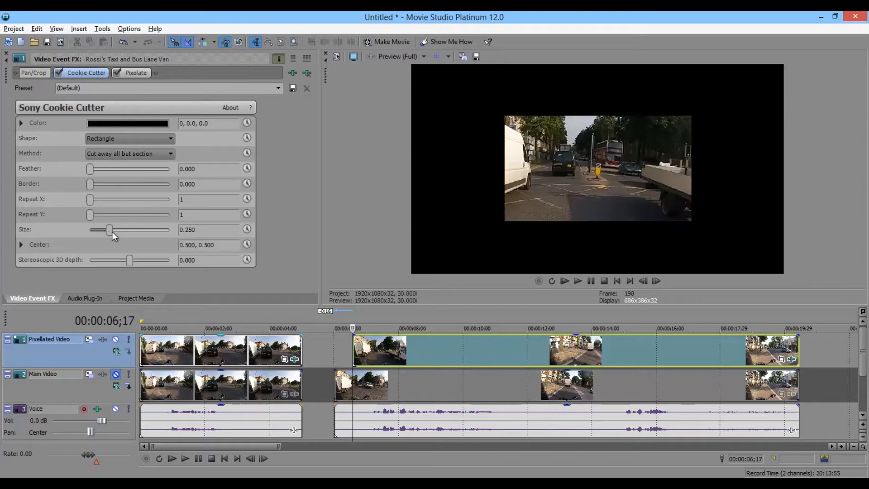
left_click_drag(109, 229, 99, 229)
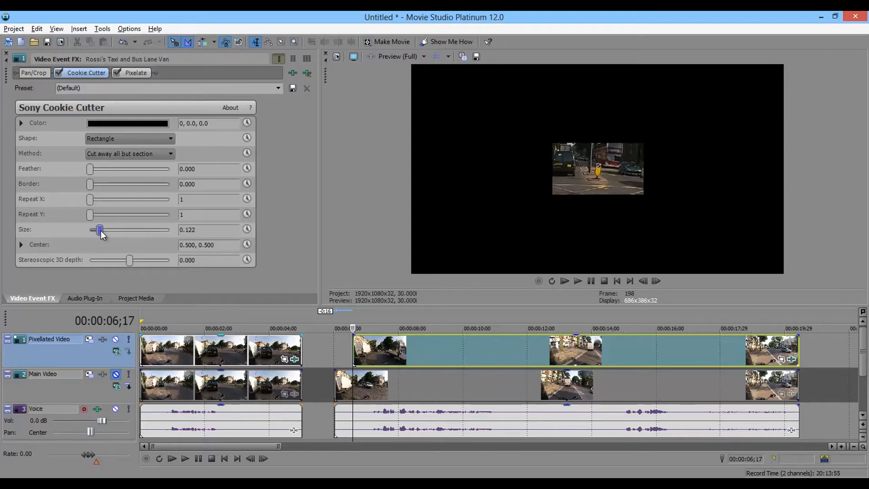
left_click_drag(101, 229, 98, 229)
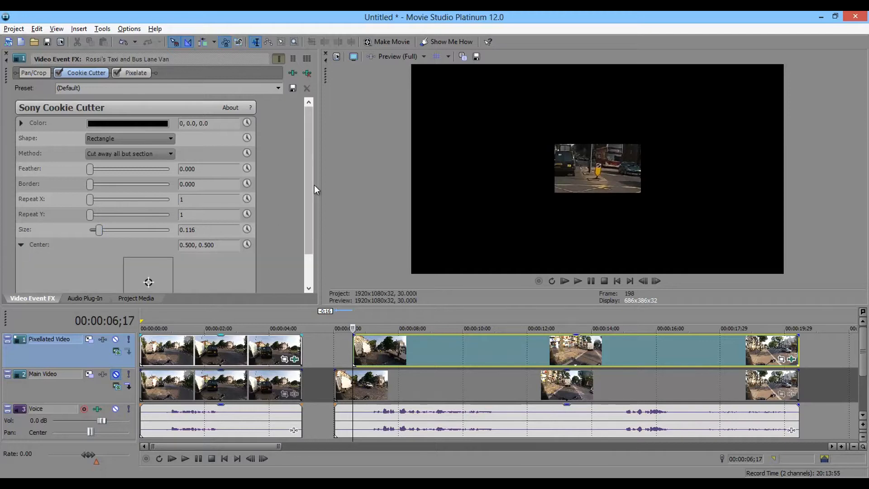
scroll("down", 3)
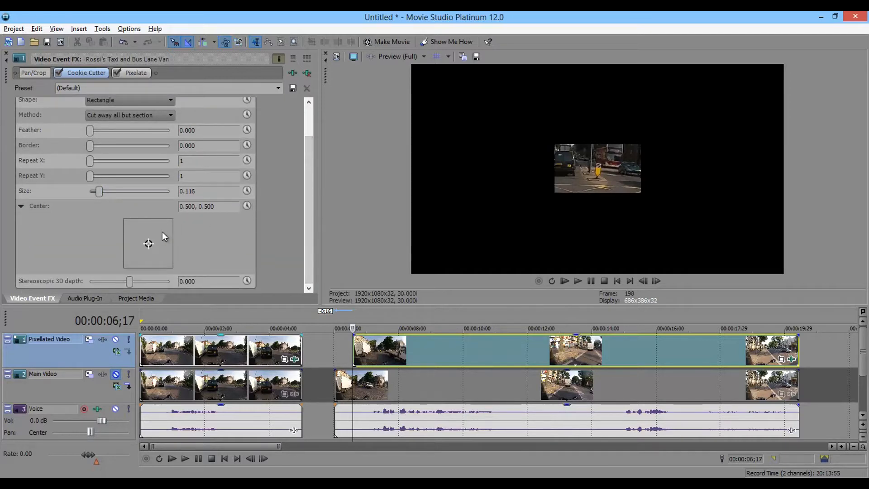
left_click_drag(148, 243, 136, 246)
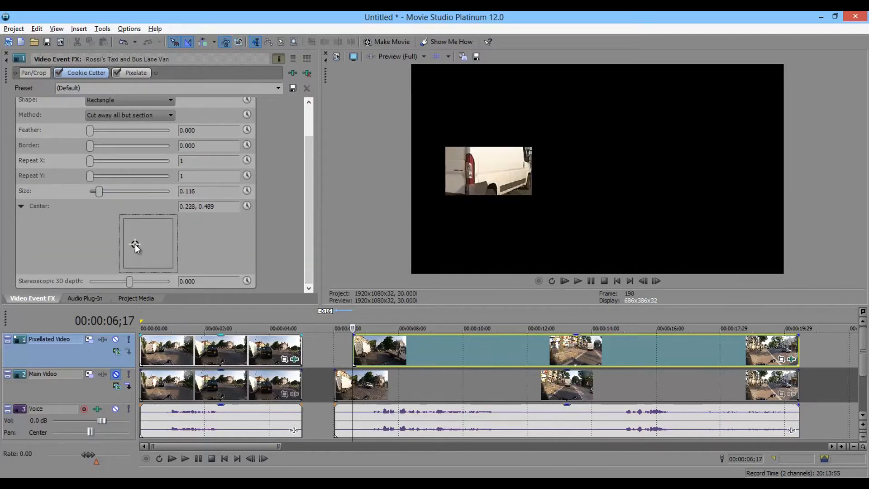
left_click_drag(136, 245, 127, 247)
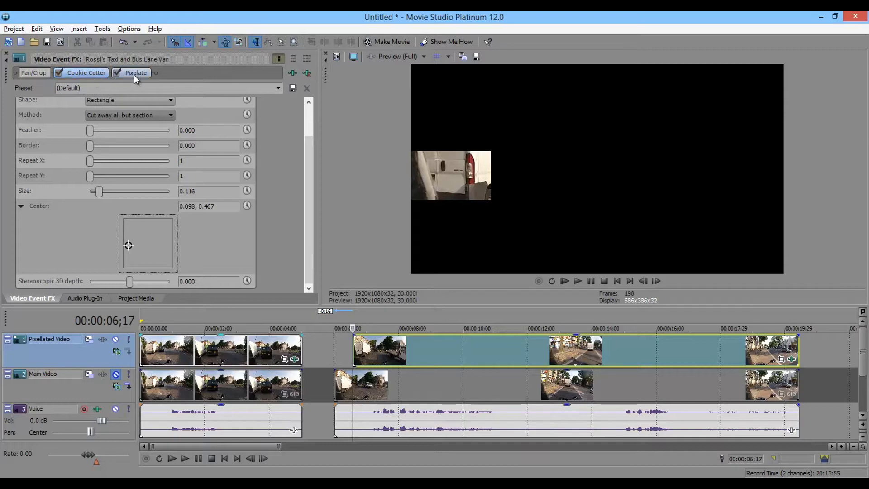
Step: Set pixelization to about 0.912 horizontal and 0.918 vertical, then unmute the Main Video track
left_click(136, 72)
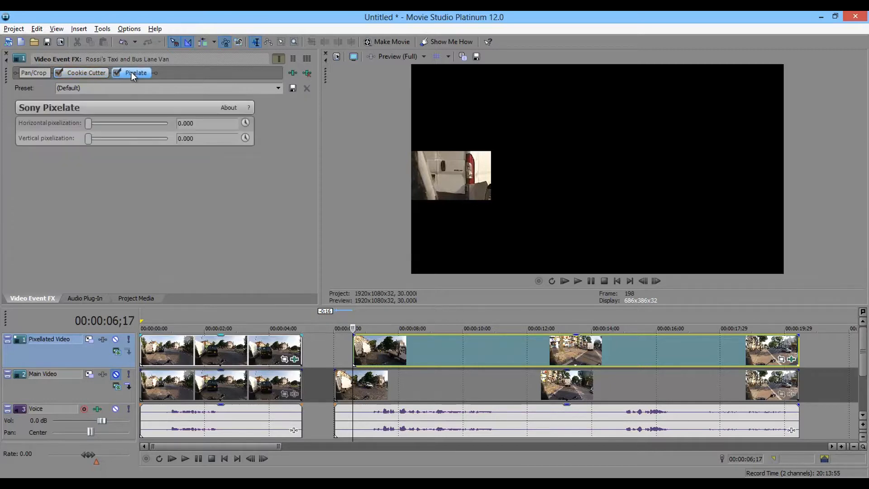
left_click_drag(88, 123, 154, 123)
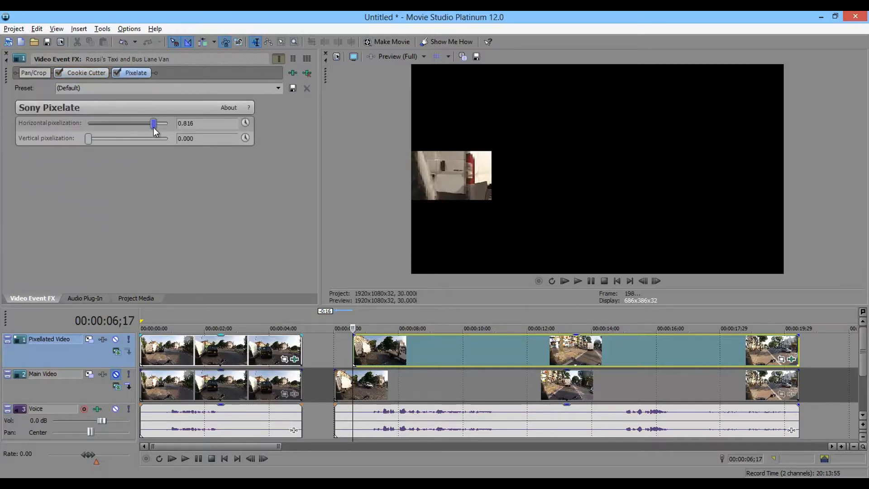
left_click_drag(88, 138, 161, 138)
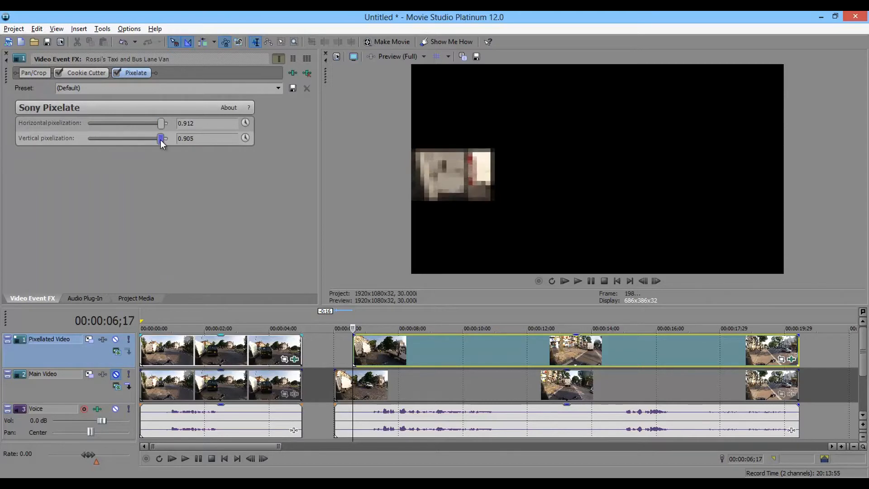
left_click_drag(161, 137, 164, 138)
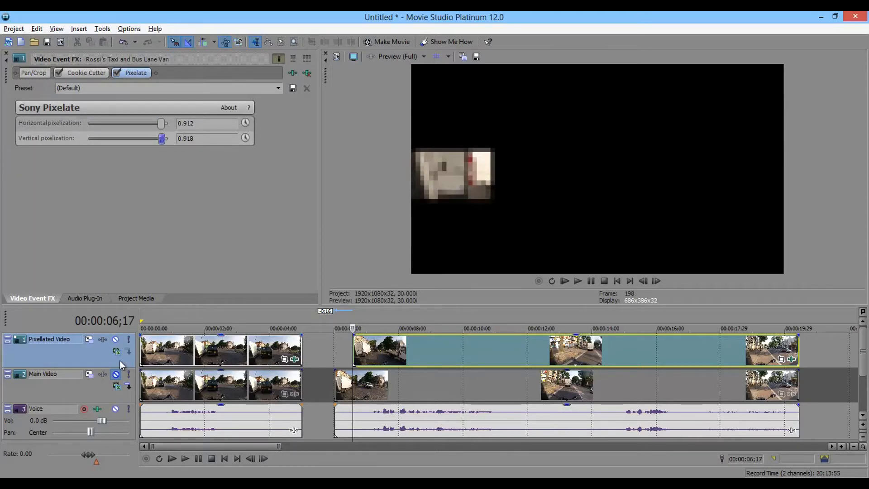
left_click(116, 375)
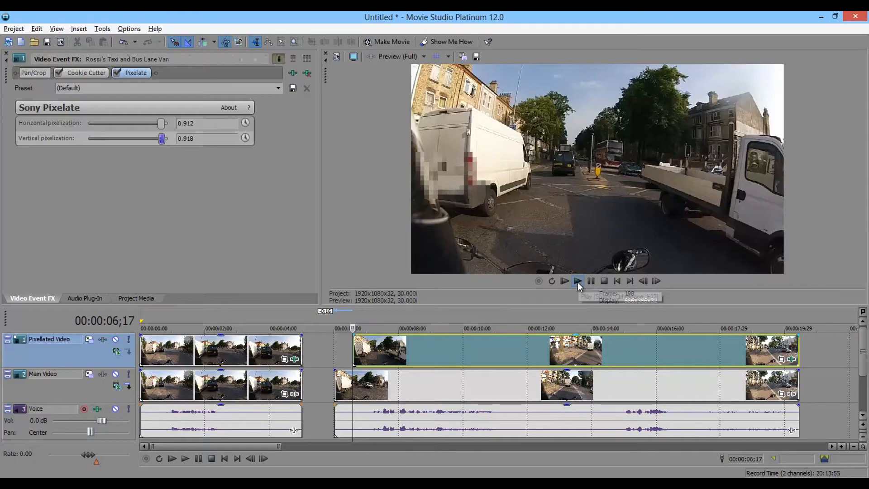
Step: Play the clip to check the pixelated patch on the van, then stop playback
left_click(578, 281)
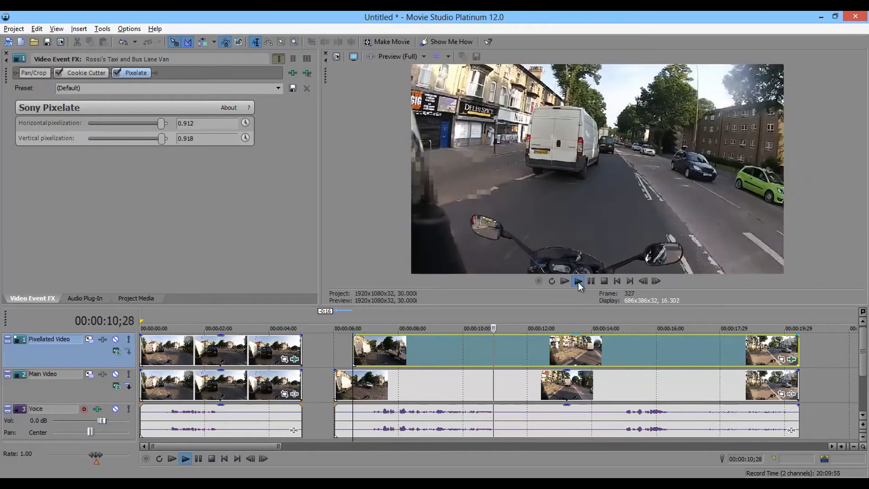
left_click(576, 281)
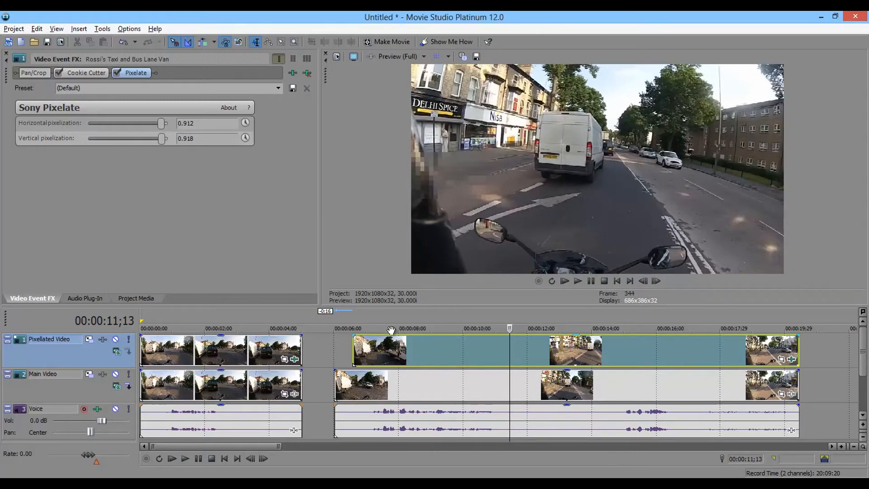
mouse_move(351, 349)
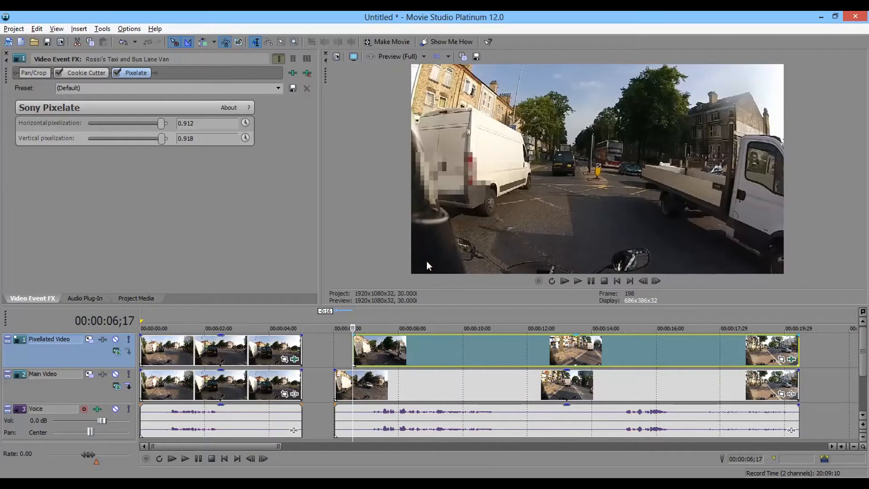
mouse_move(463, 262)
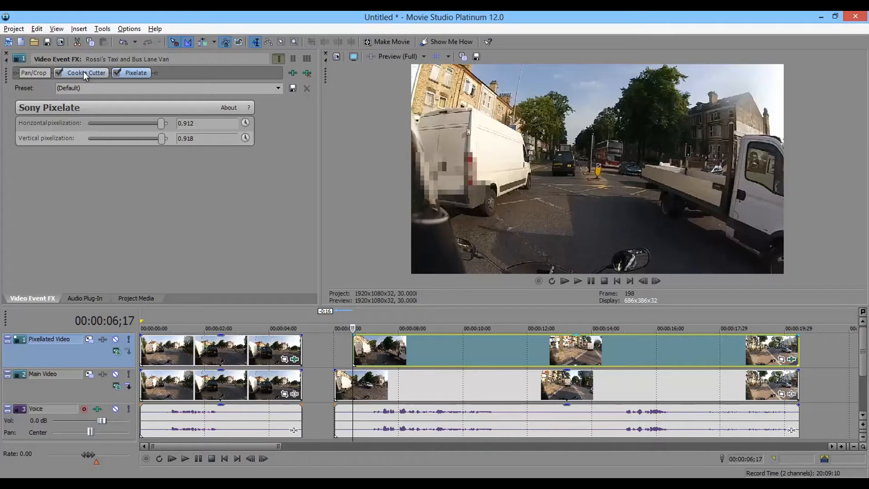
Step: In the Cookie Cutter settings, move the mask Center crosshair to 0.065, 0.467 over the van's rear
left_click(84, 72)
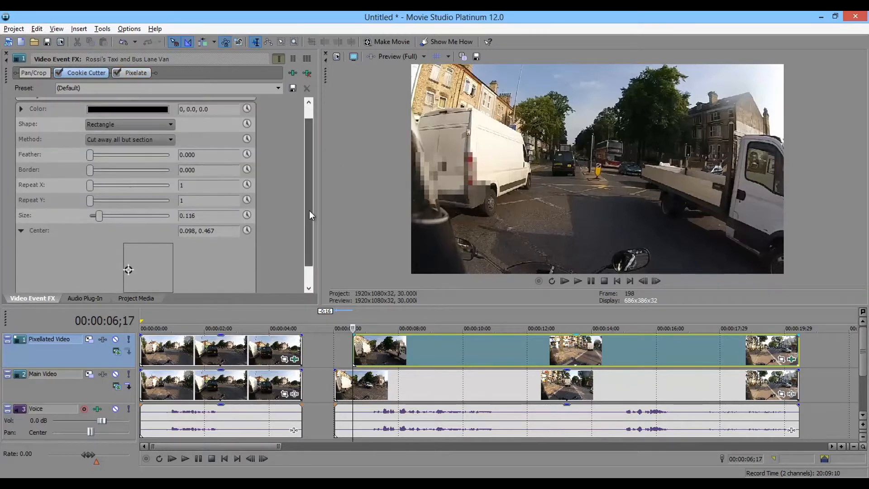
scroll("down", 3)
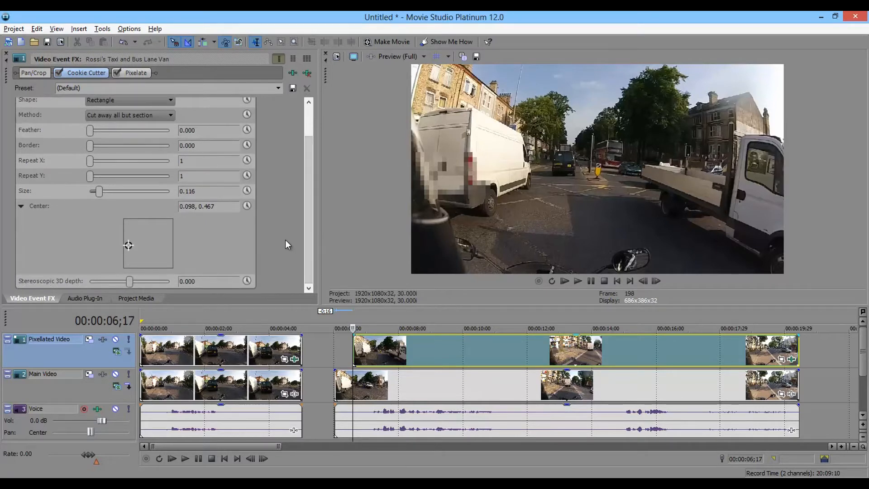
mouse_move(234, 239)
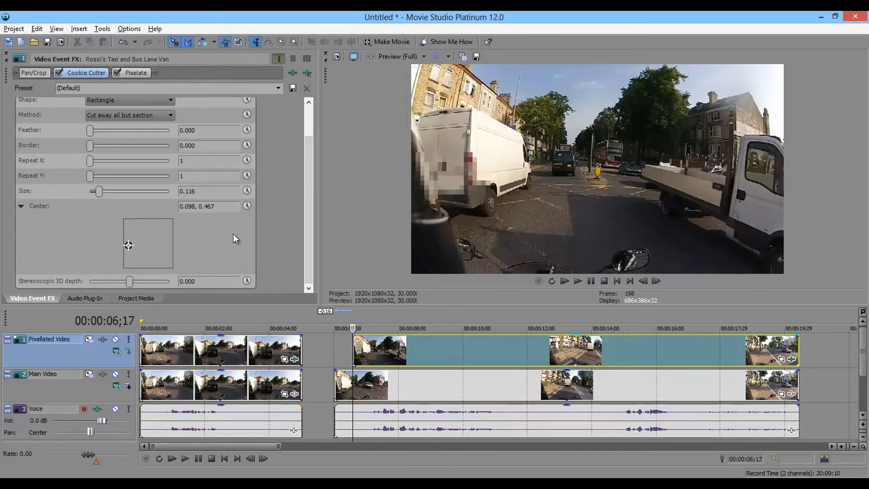
left_click_drag(128, 245, 143, 245)
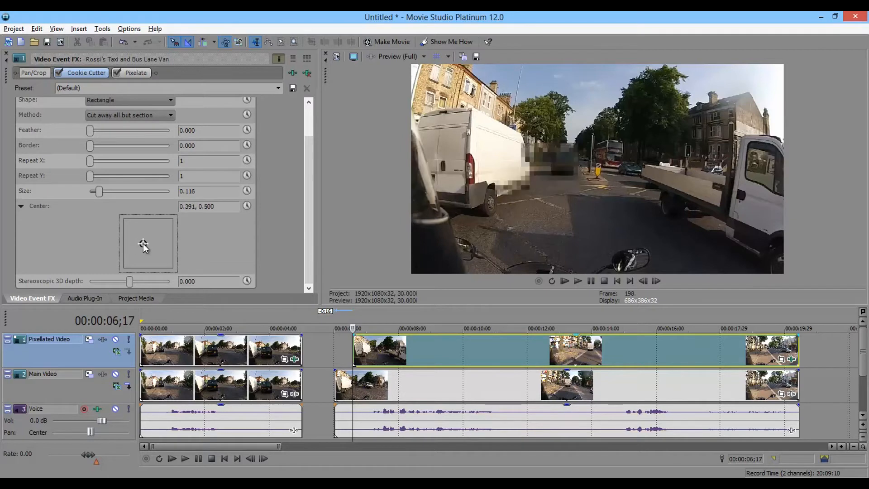
left_click_drag(143, 245, 127, 249)
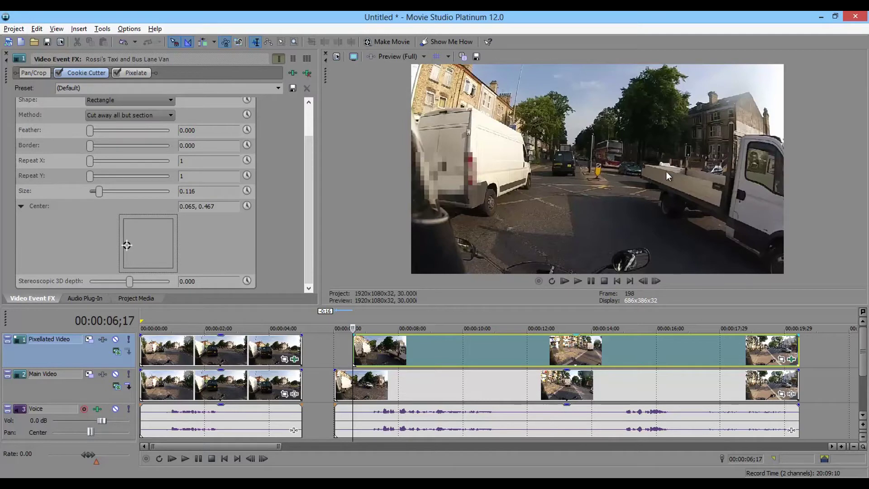
mouse_move(639, 169)
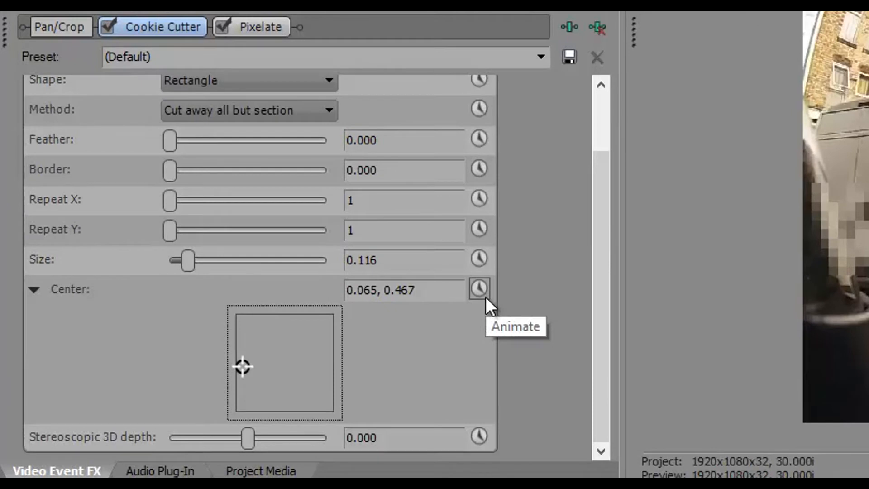
mouse_move(478, 299)
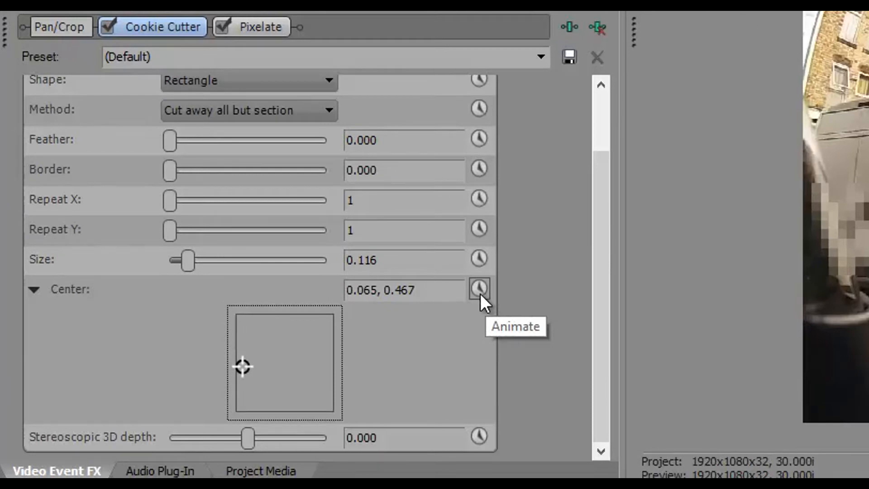
Step: Switch on Animate for the Cookie Cutter Center, creating its keyframe lanes with a starting keyframe at 00:00:00;00
left_click(478, 288)
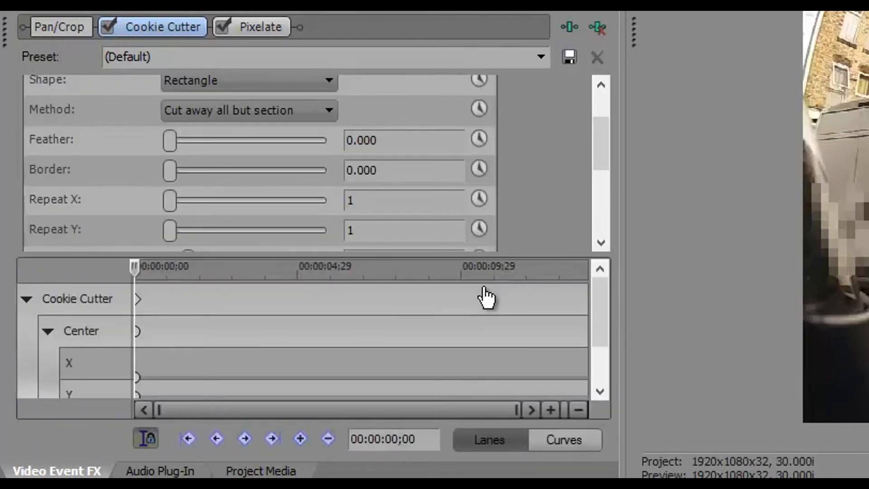
scroll("down", 3)
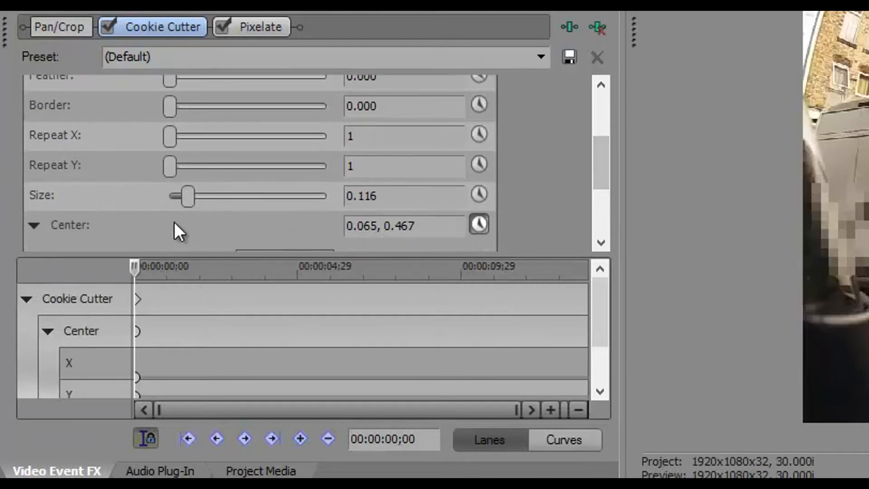
left_click(358, 195)
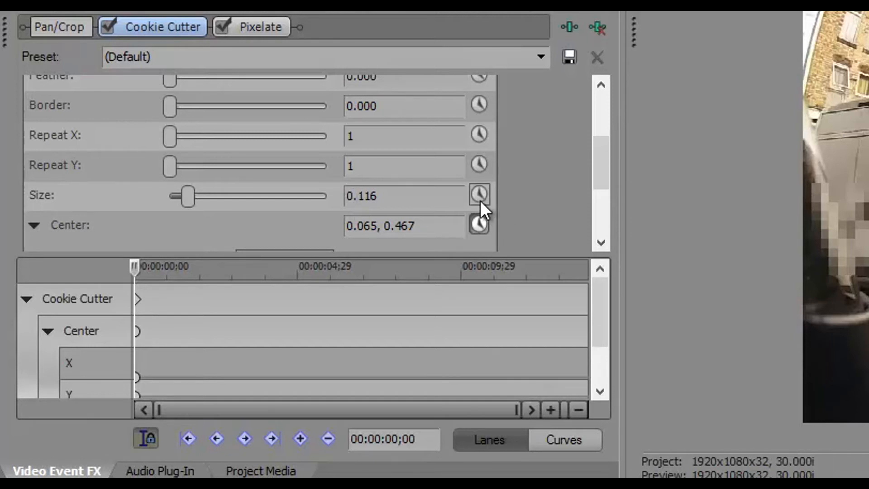
mouse_move(480, 195)
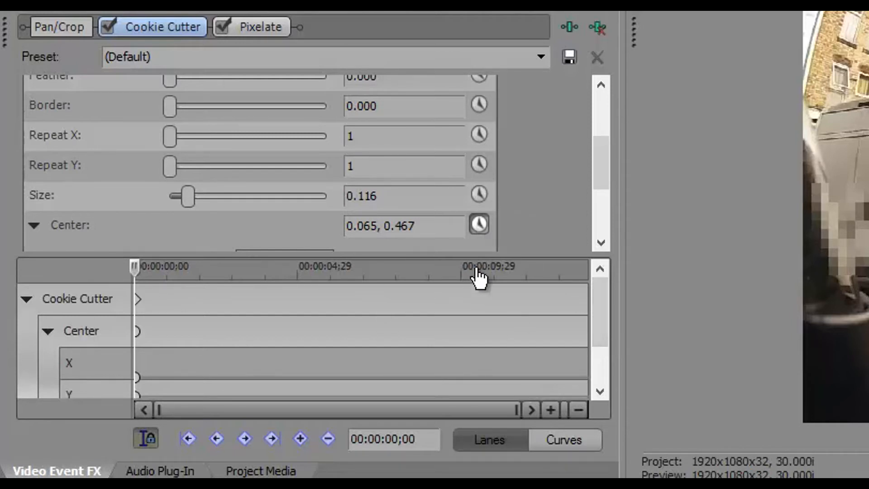
mouse_move(86, 378)
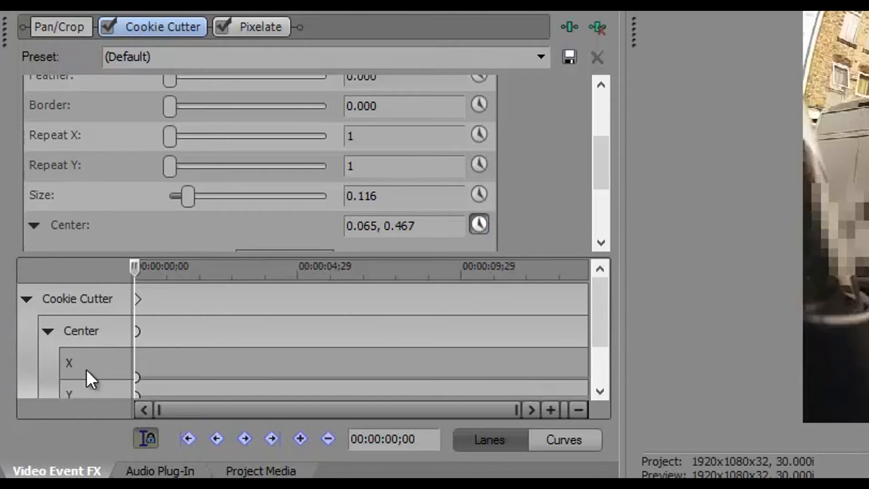
mouse_move(147, 339)
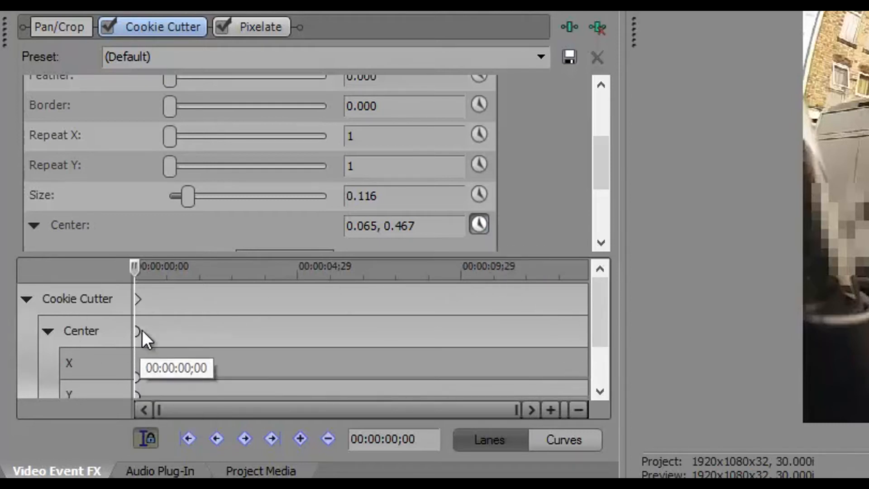
mouse_move(325, 407)
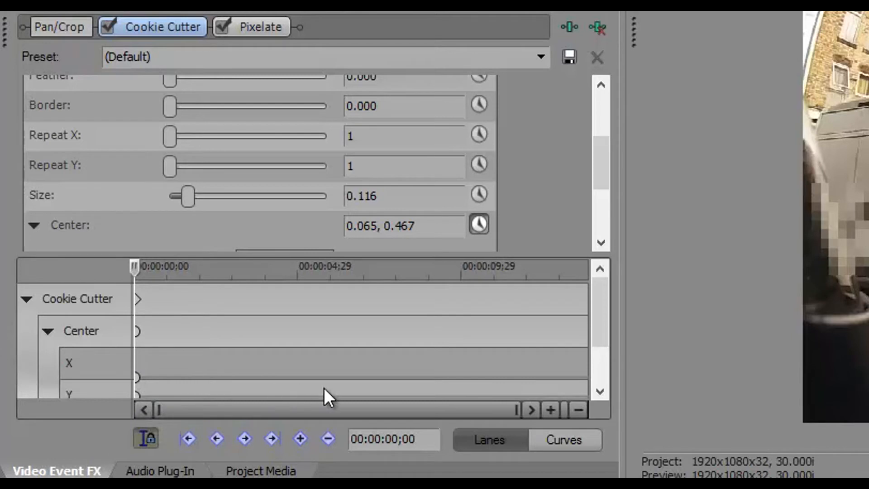
mouse_move(272, 257)
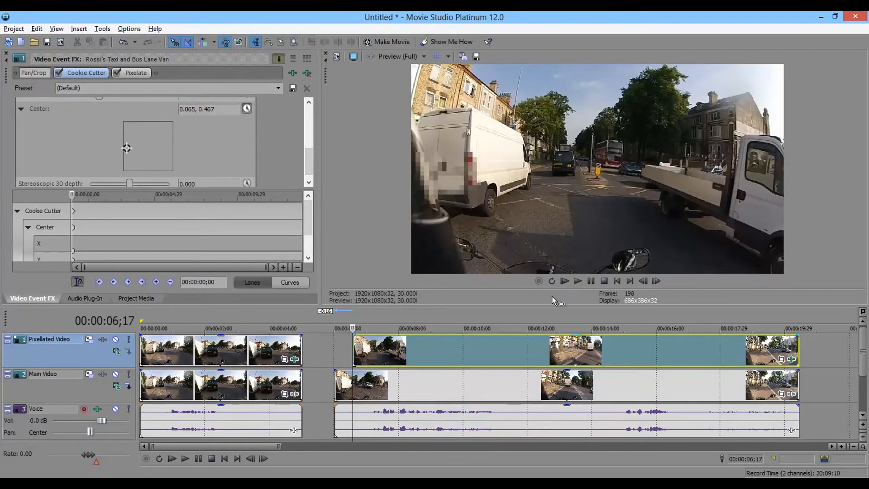
mouse_move(657, 281)
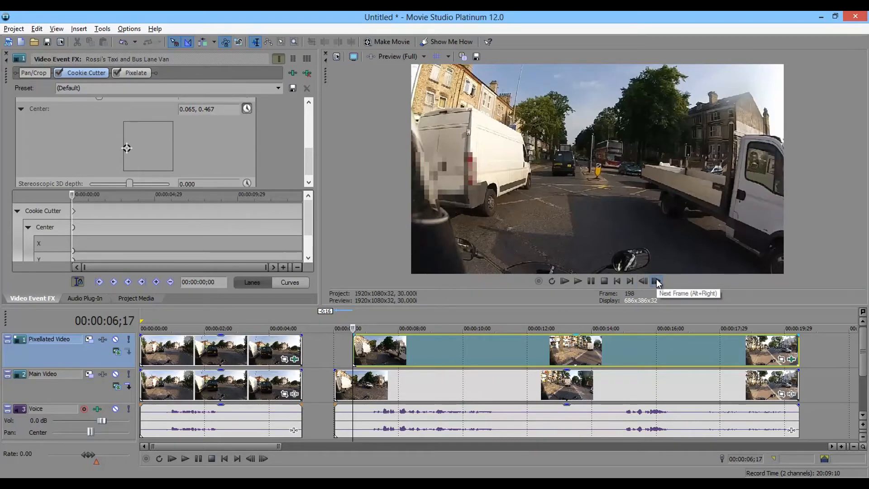
Step: Step forward frame by frame until the playhead reaches 00:00:07;23
left_click(656, 281)
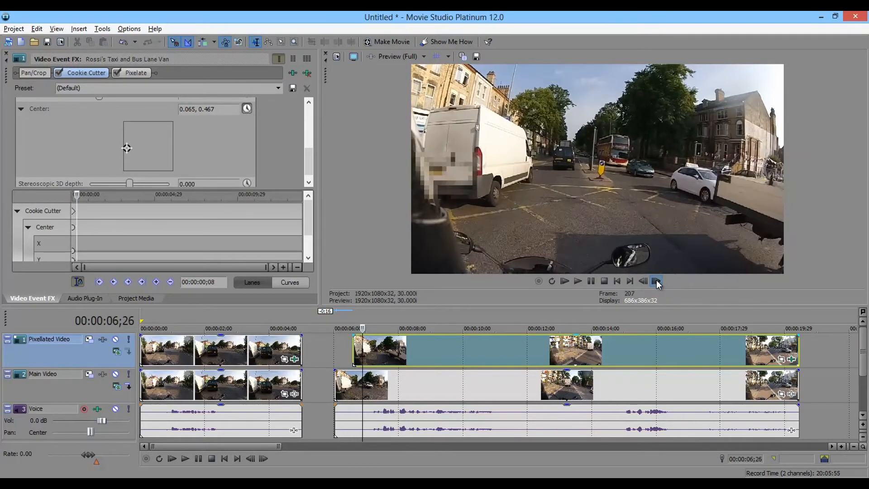
left_click(655, 281)
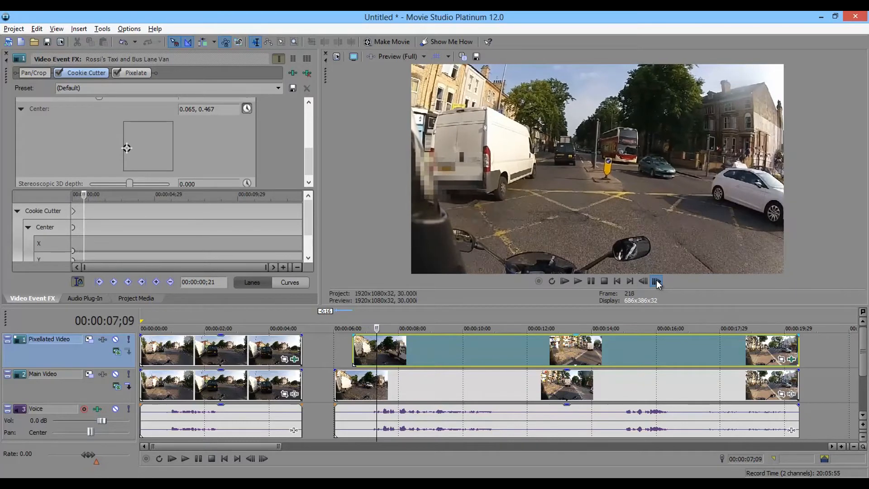
left_click(656, 281)
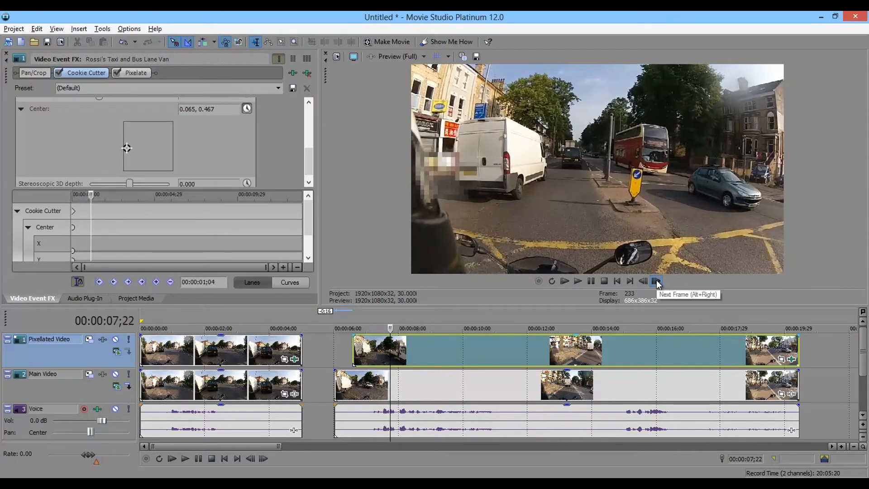
left_click(657, 281)
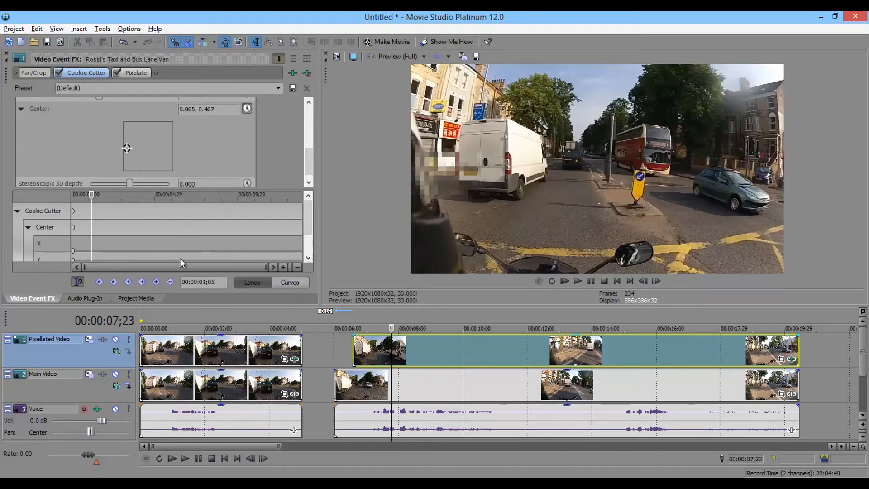
mouse_move(156, 282)
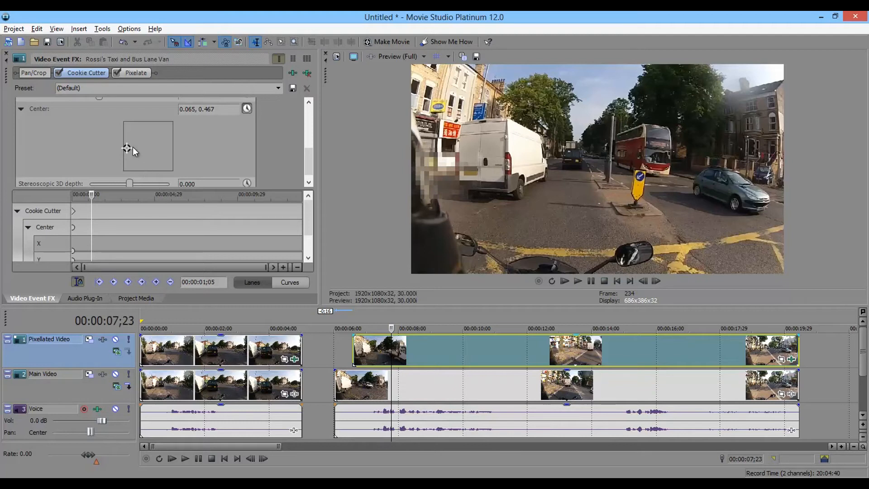
Step: Mute the Main Video track and drag the Cookie Cutter centre onto the van's number plate, toward 0.217, 0.511
left_click(45, 226)
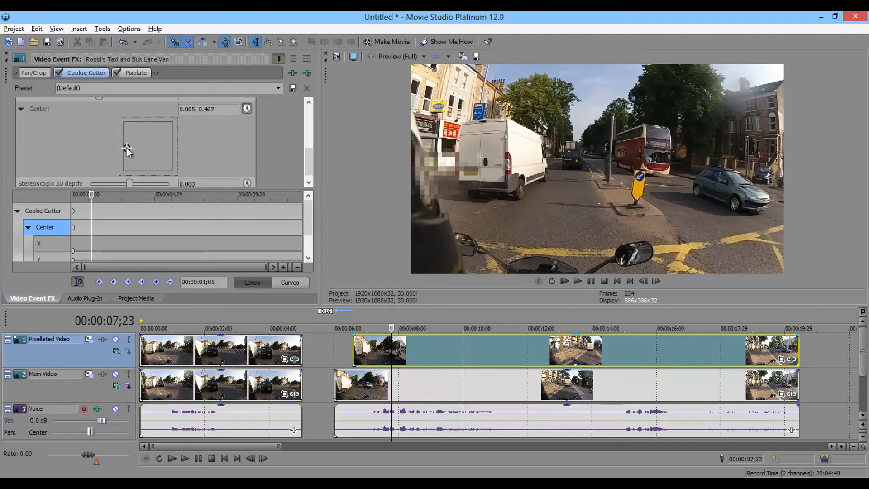
left_click_drag(126, 152, 134, 151)
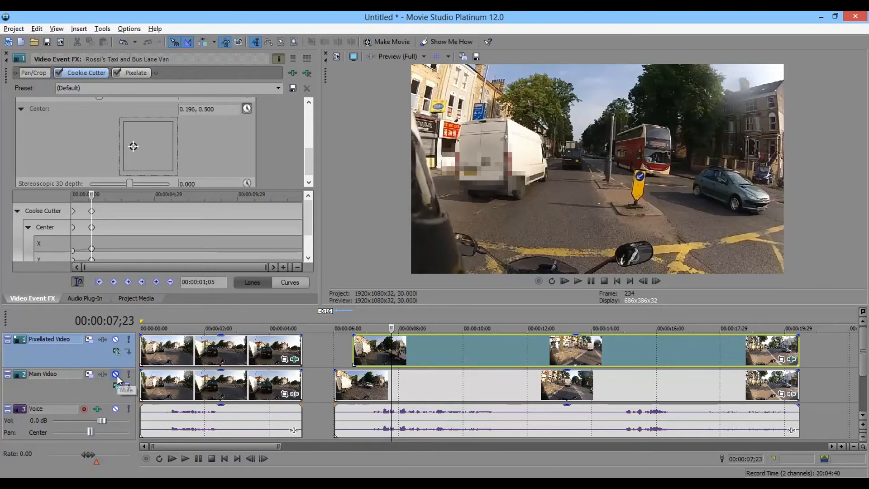
left_click(116, 375)
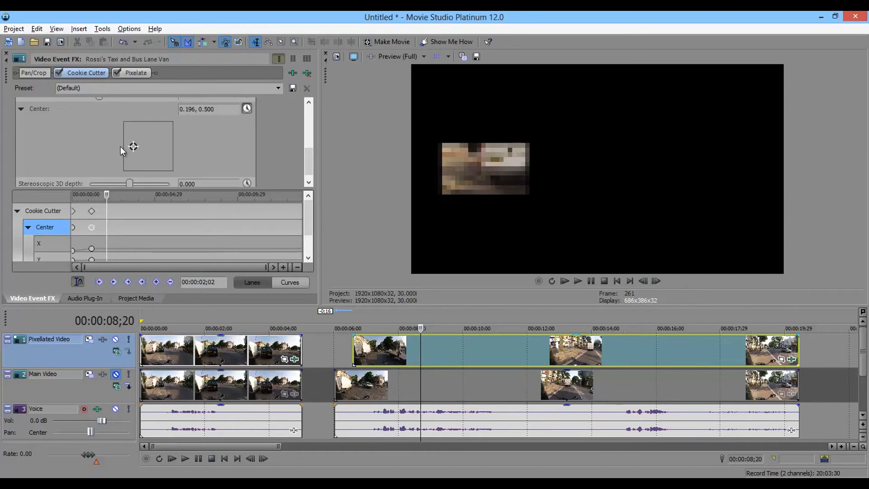
left_click_drag(122, 146, 135, 149)
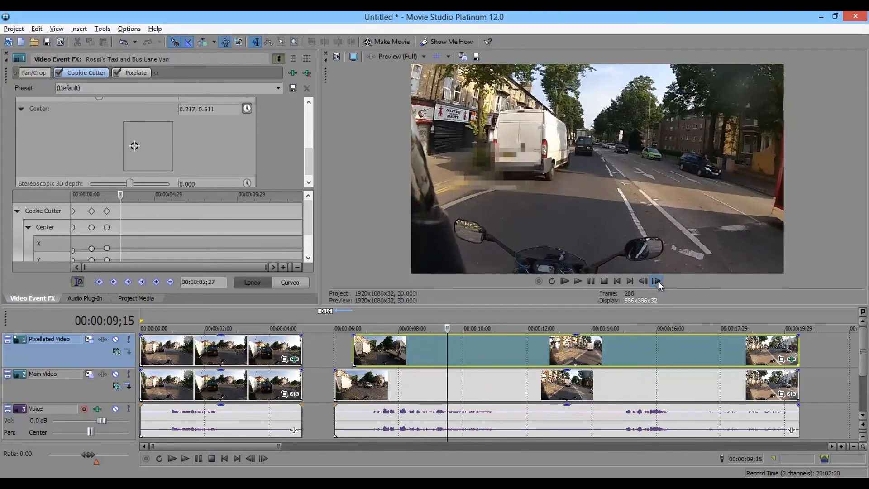
Step: Advance frames and re-centre the mask each time, adding Center keyframes up to 0.391, 0.598 at 00:00:10;09
left_click(657, 280)
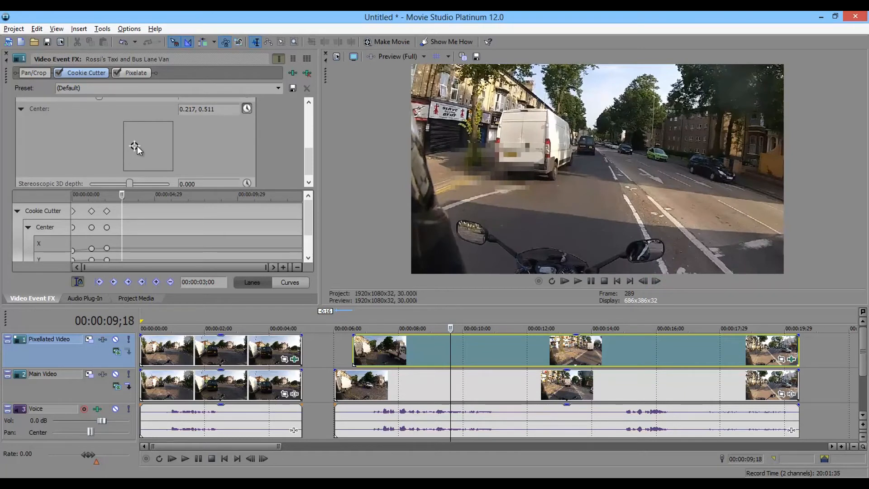
left_click(45, 227)
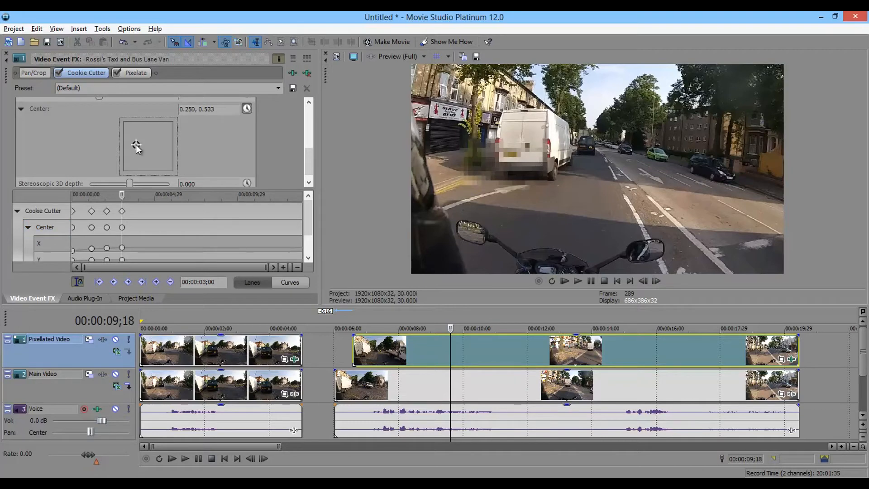
mouse_move(657, 281)
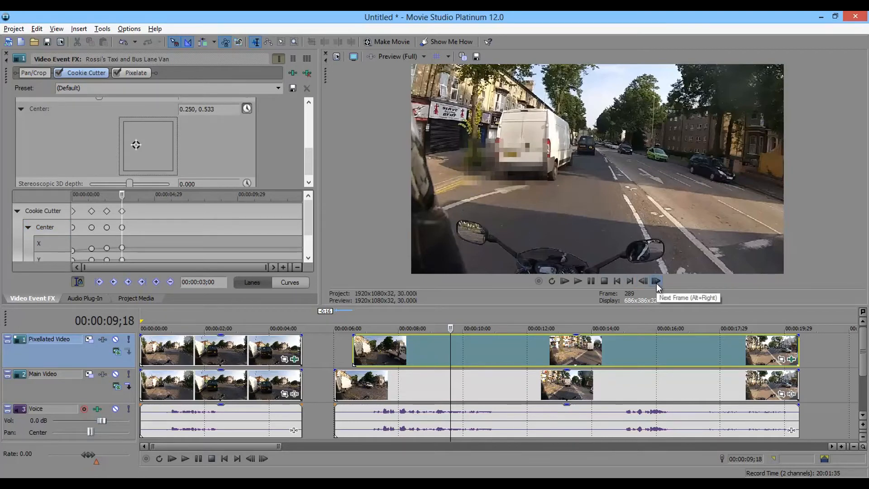
left_click(653, 281)
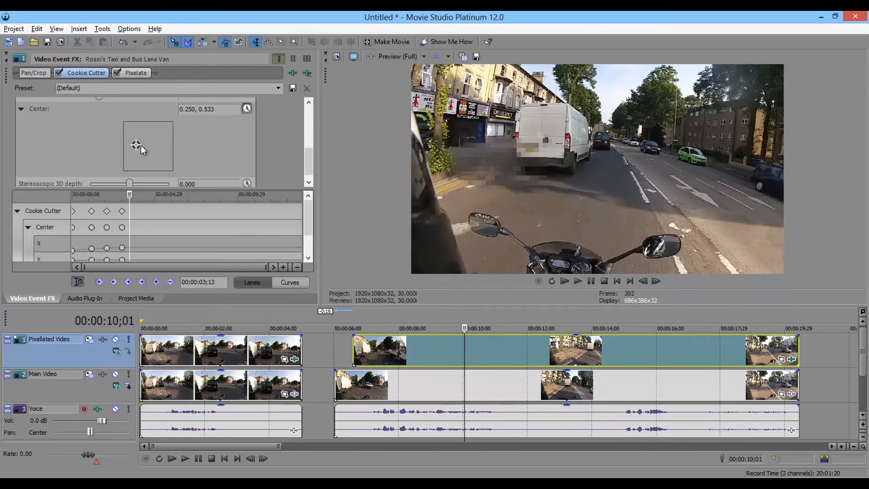
left_click_drag(136, 145, 138, 144)
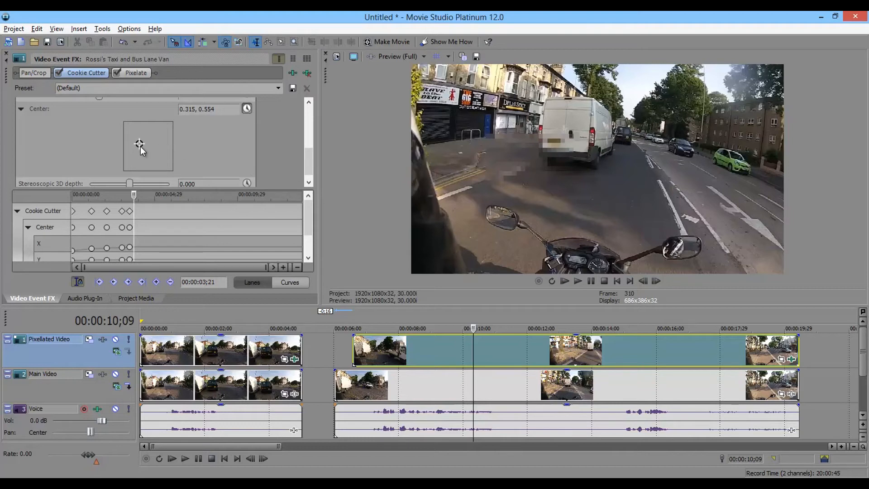
left_click_drag(138, 144, 143, 142)
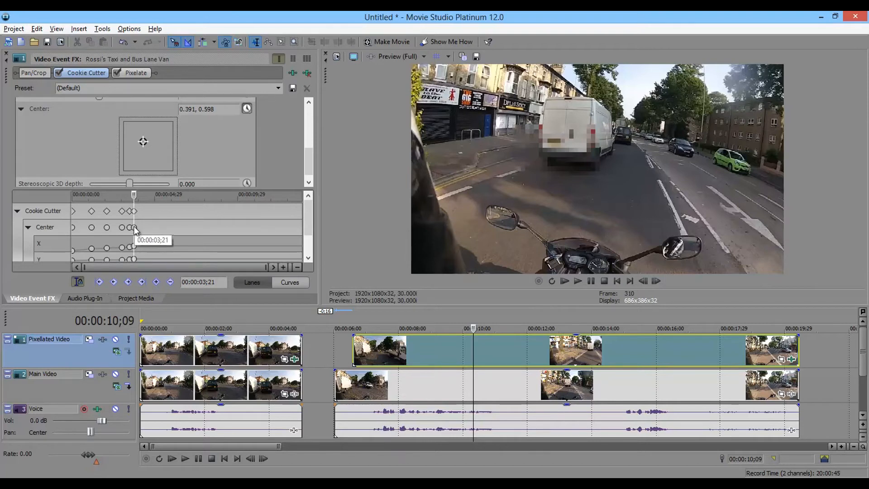
mouse_move(659, 282)
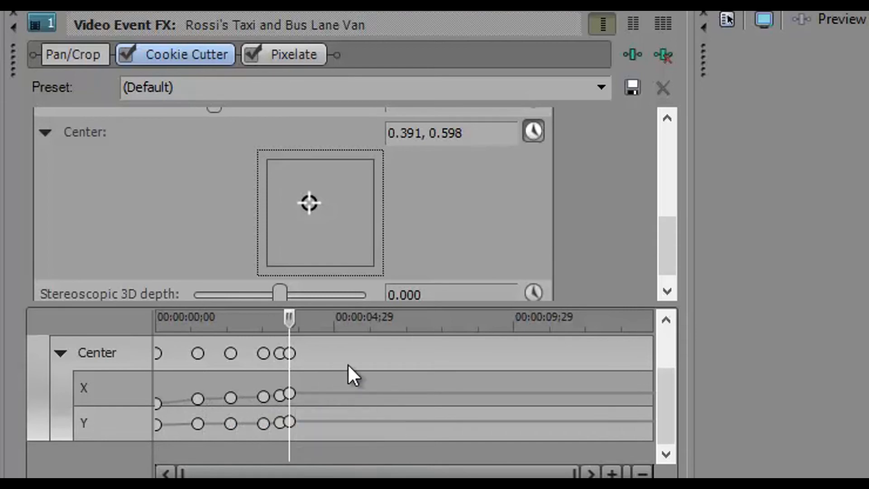
mouse_move(264, 410)
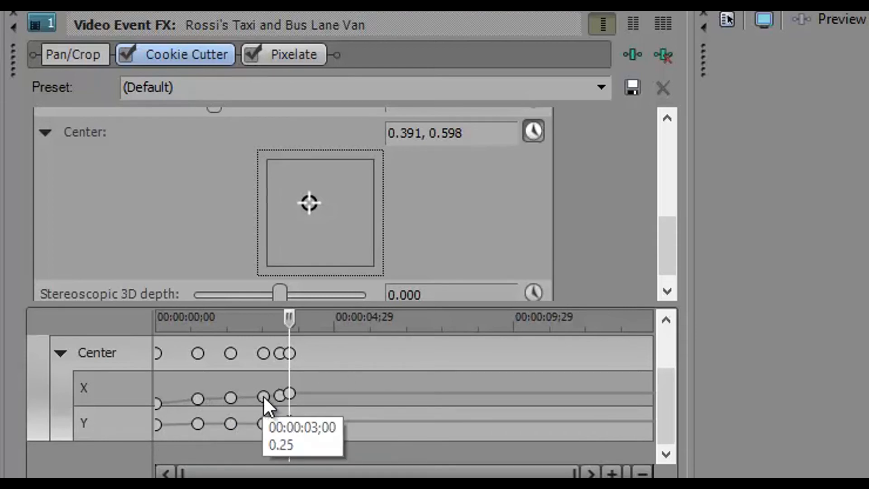
mouse_move(687, 250)
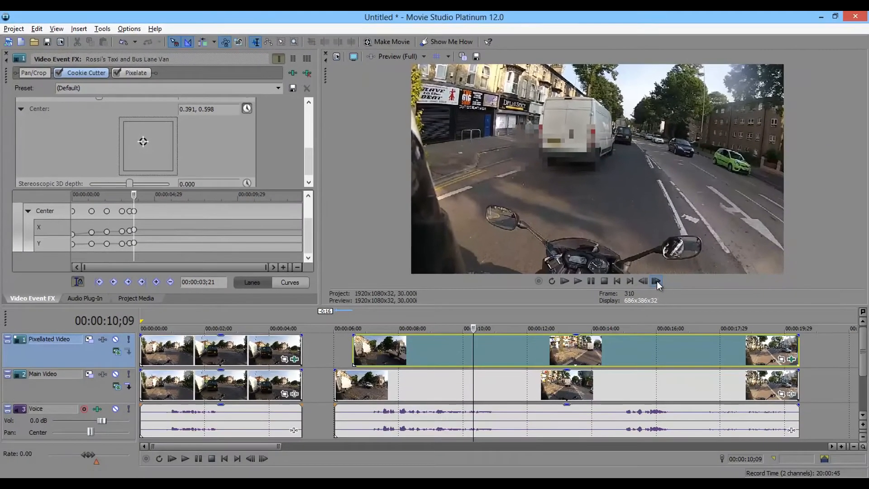
Step: Add further Center keyframes following the plate, reaching 0.609, 0.522 at 00:00:12;22
left_click(655, 281)
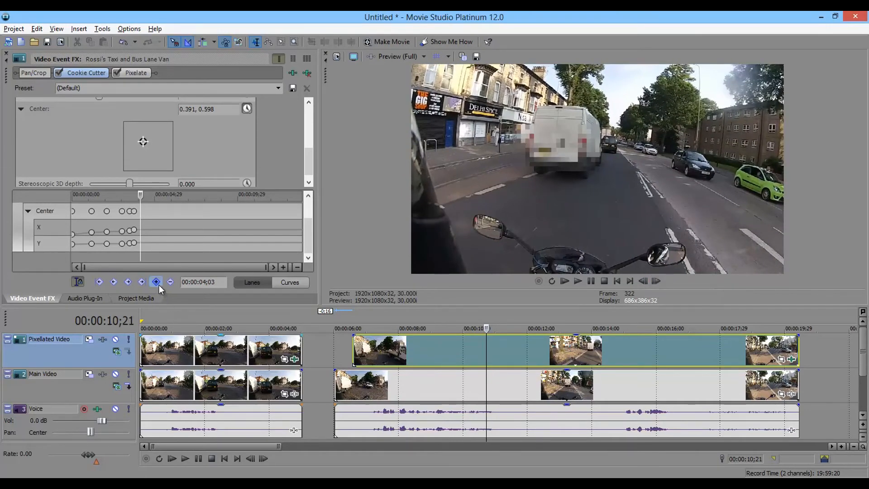
mouse_move(155, 282)
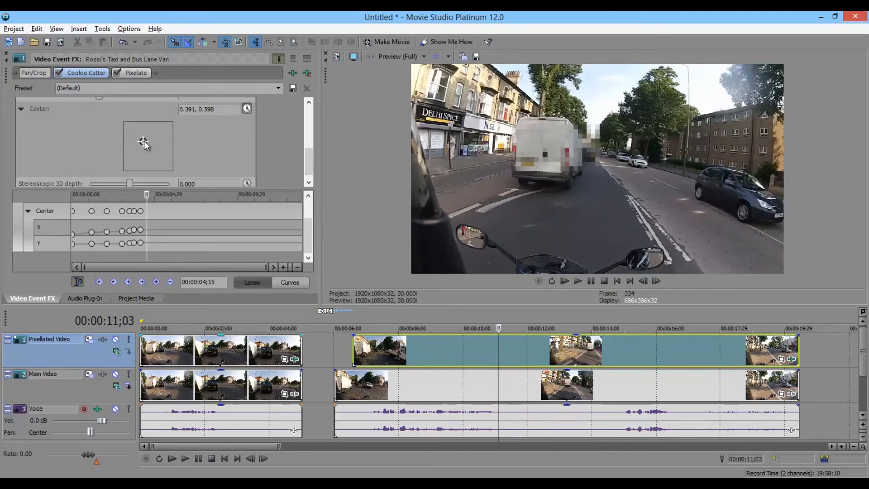
left_click_drag(144, 142, 138, 149)
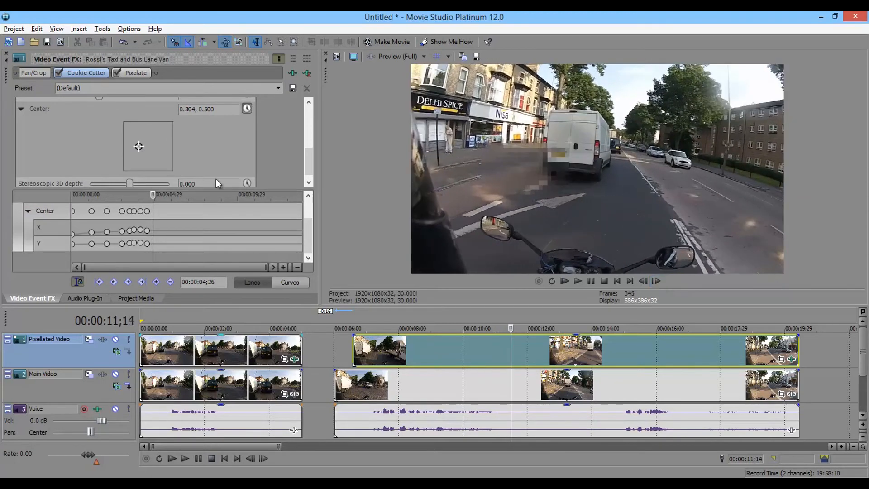
left_click_drag(138, 146, 143, 149)
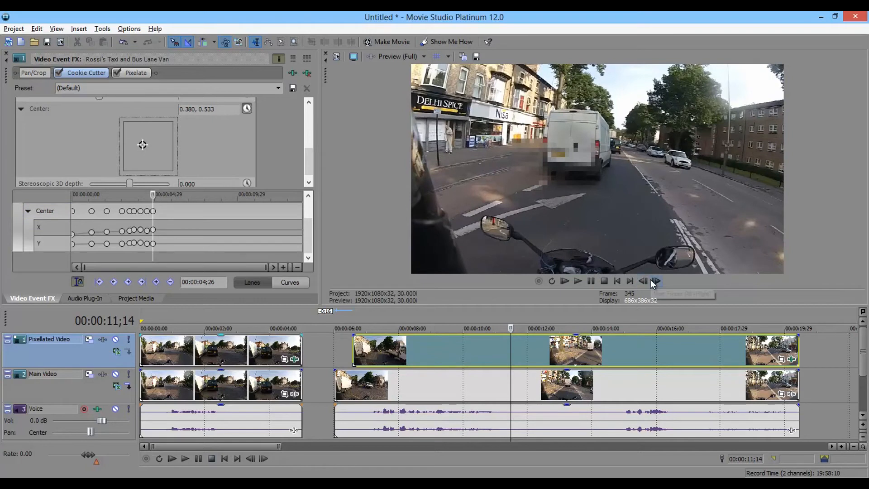
mouse_move(657, 280)
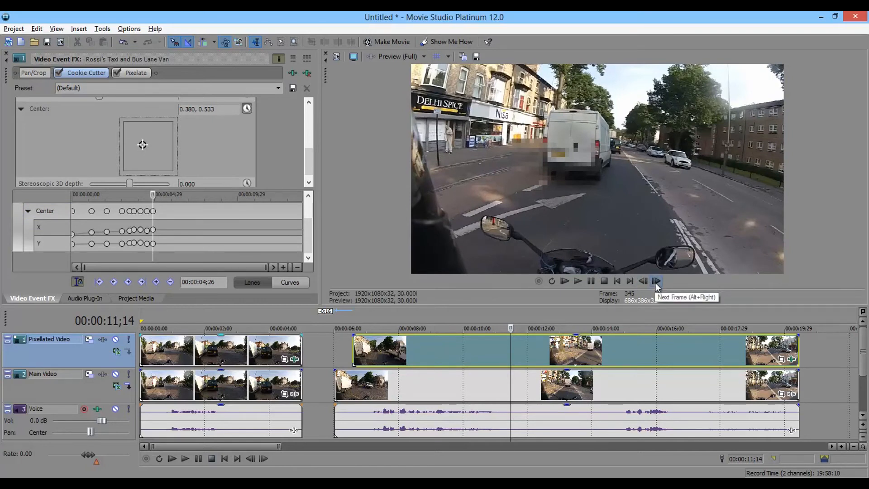
left_click(657, 281)
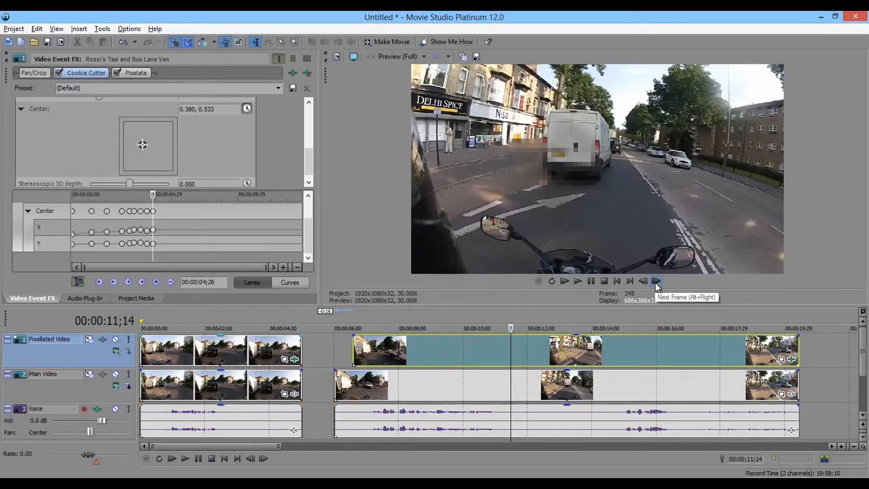
left_click(655, 280)
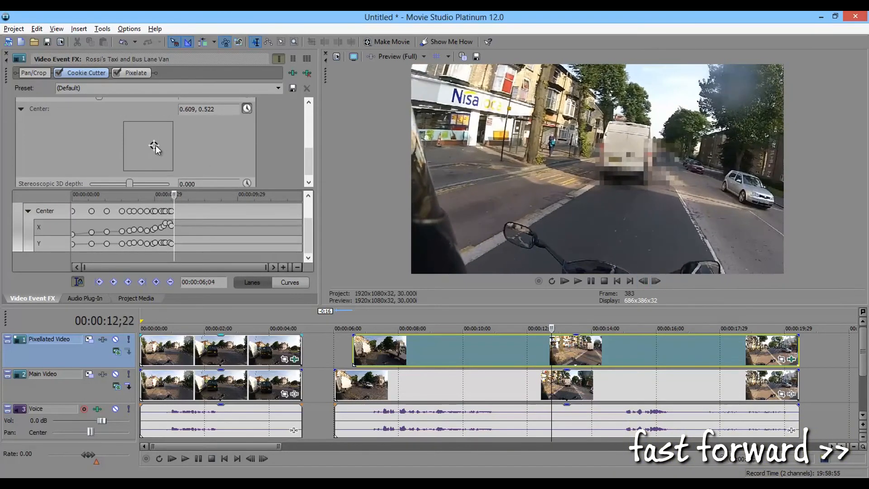
Step: Keep advancing and repositioning the mask so Center keyframes reach 0.924, 0.337 near 19 seconds
left_click(657, 280)
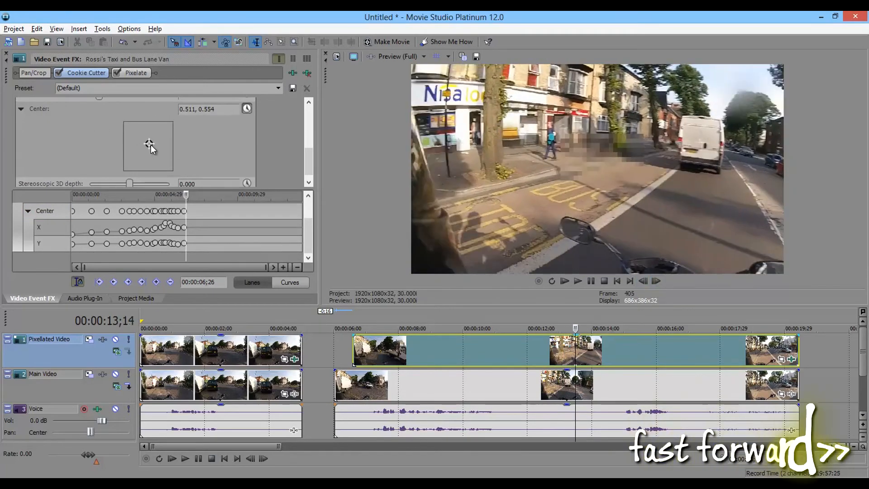
left_click(657, 281)
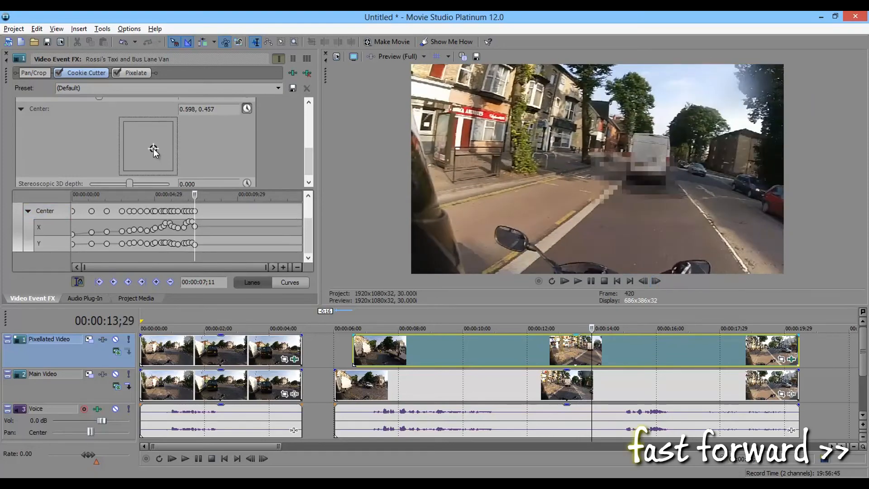
left_click(657, 281)
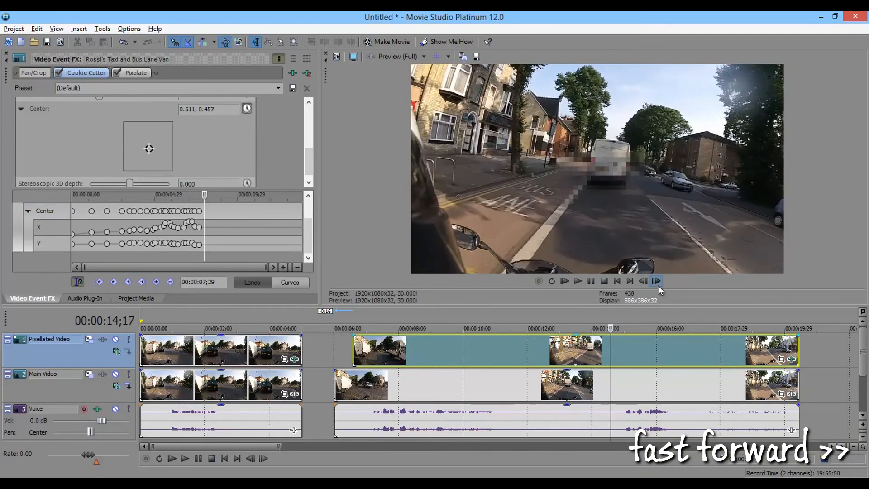
left_click(657, 282)
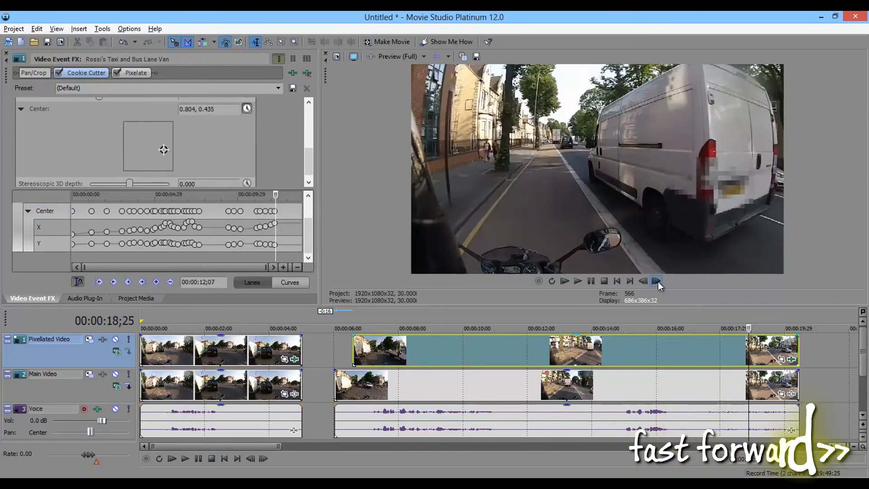
left_click(655, 280)
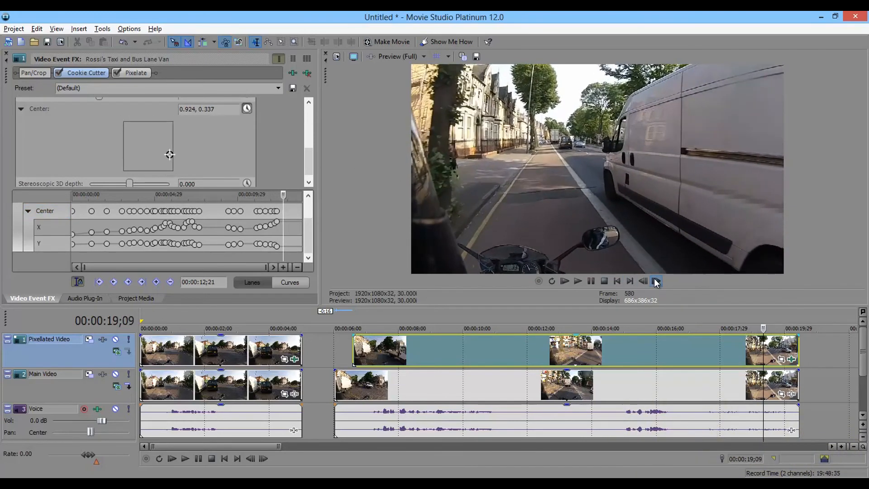
left_click(657, 281)
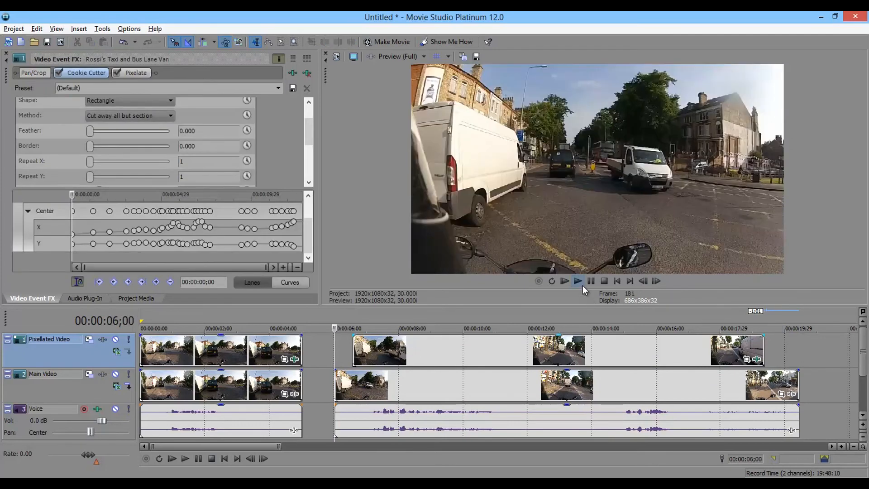
mouse_move(577, 283)
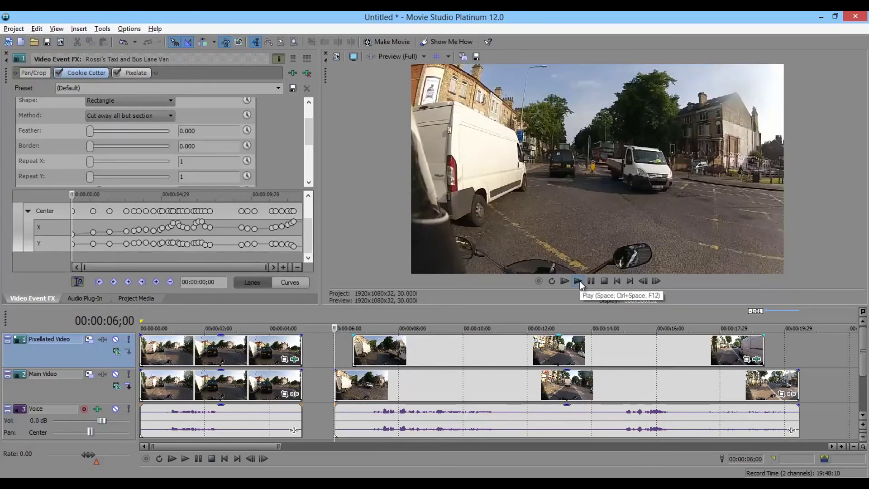